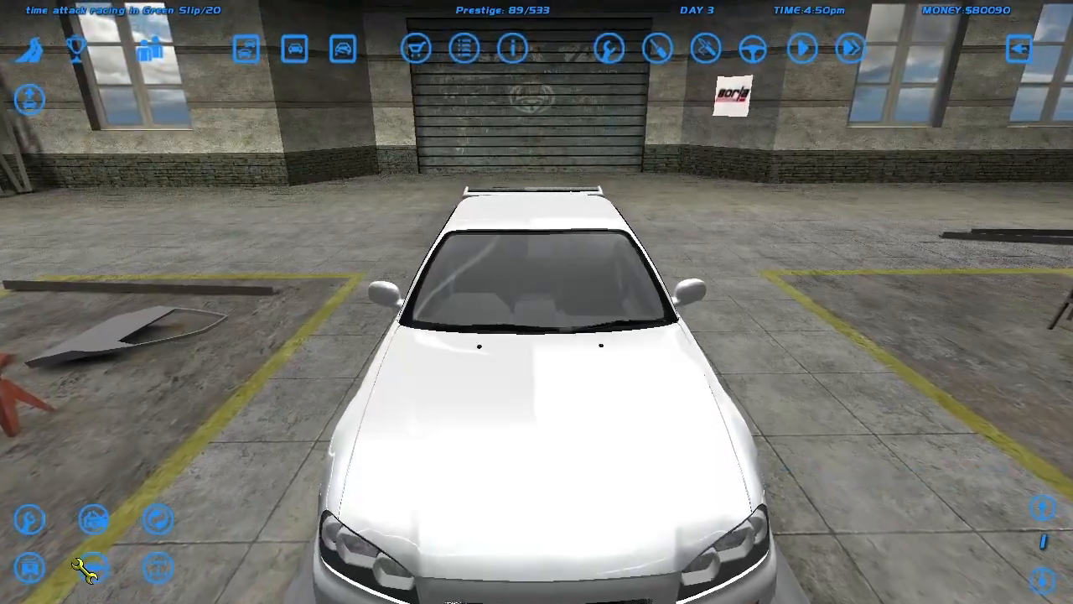
# Step: Review the Skyline GT-R R34 specs, then move on to the repair area
pyautogui.click(511, 48)
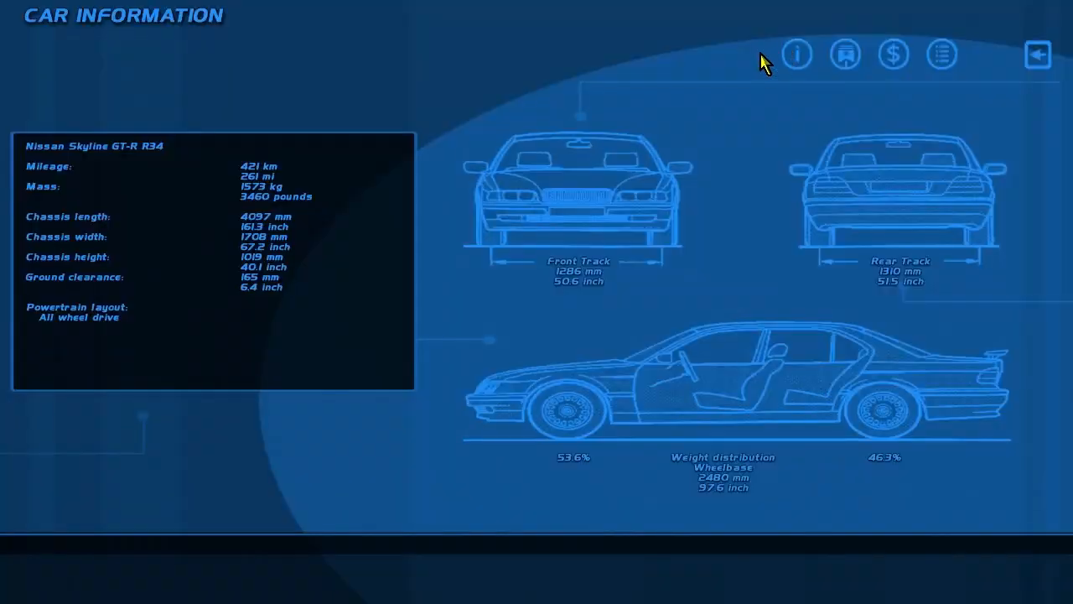
pyautogui.click(797, 54)
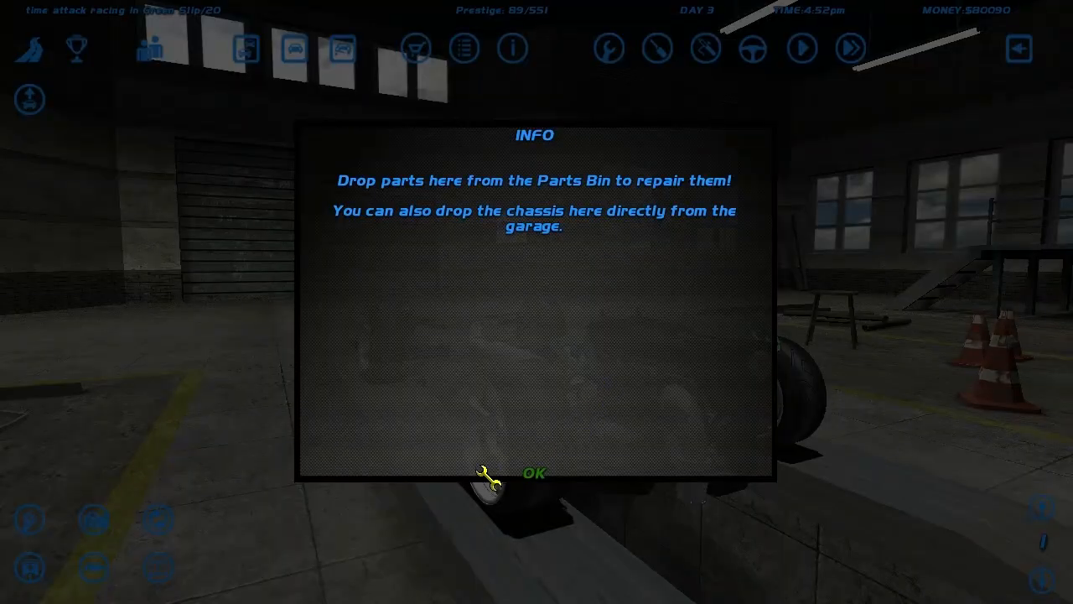
# Step: Dismiss the repair notice and pay $531 to repair the car
pyautogui.click(533, 473)
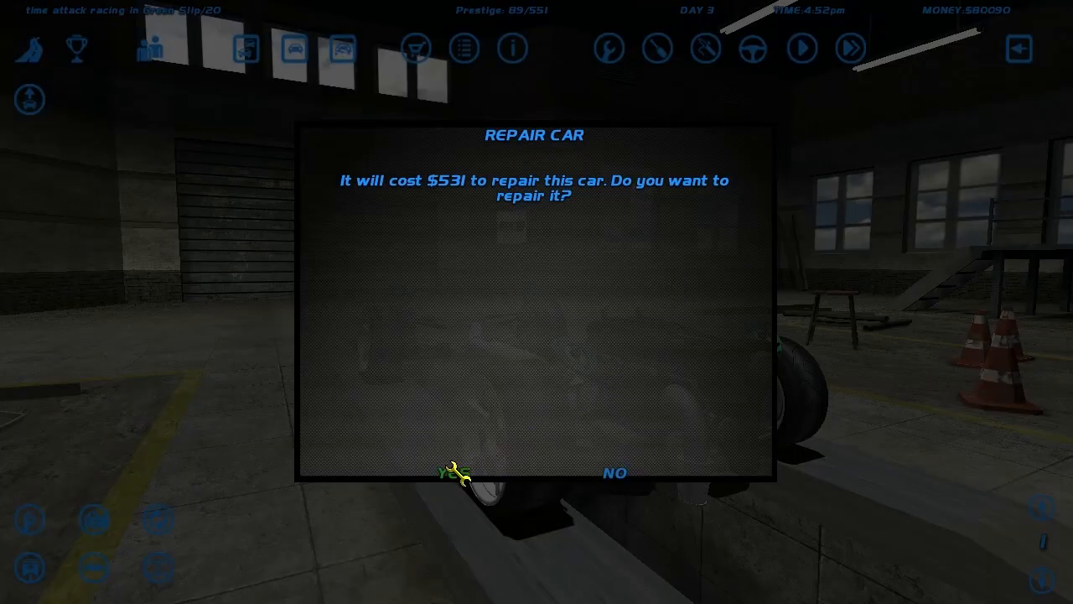
pyautogui.click(457, 472)
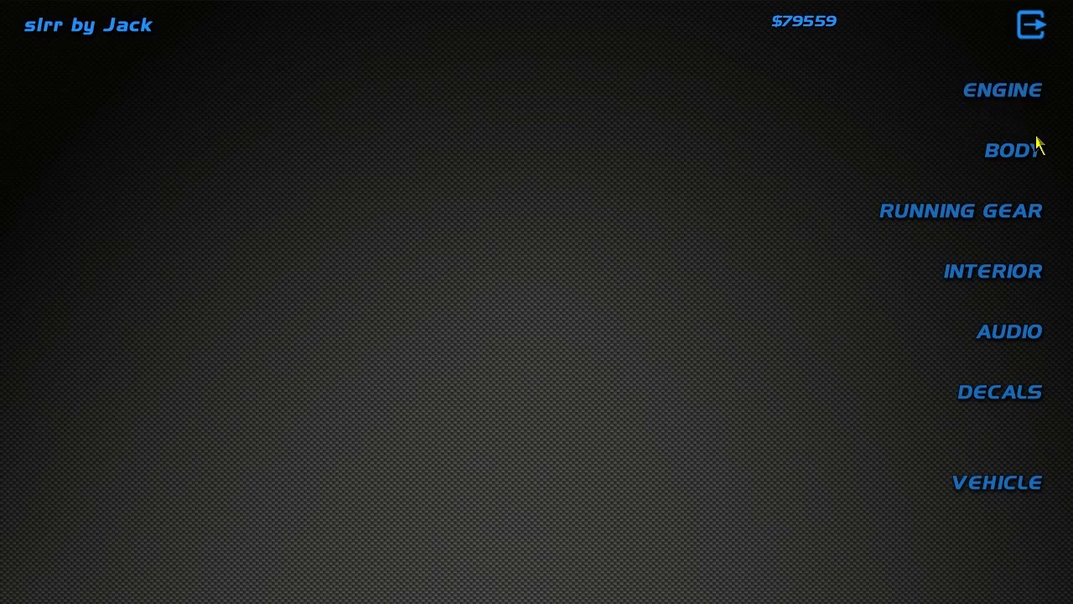
# Step: Buy the Stage 4 HKS RB26/30DE crankshaft, leaving $76,161
pyautogui.click(1002, 90)
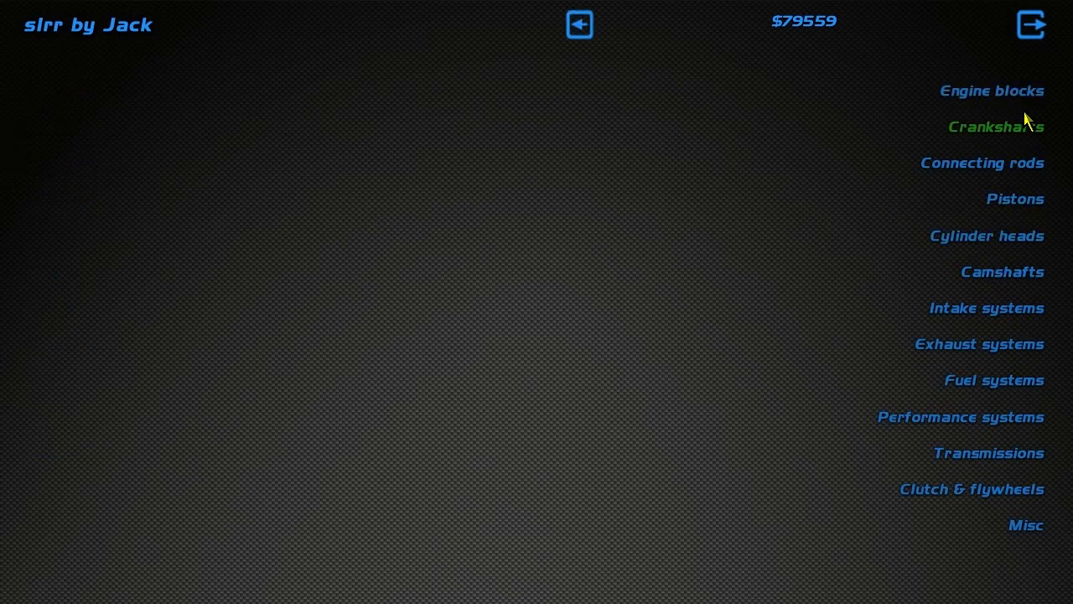
pyautogui.moveTo(579, 24)
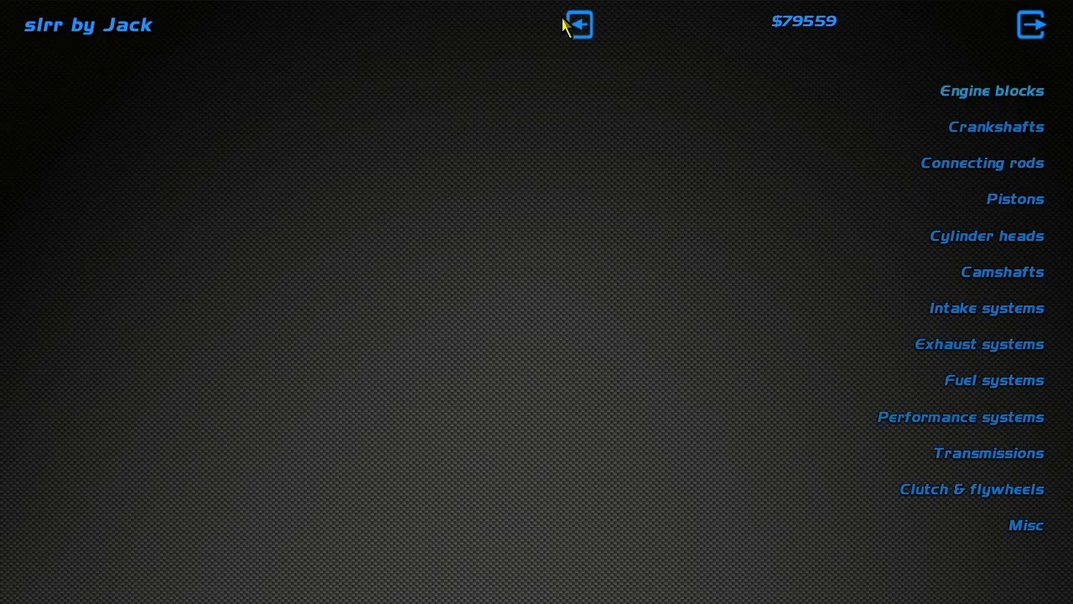
pyautogui.moveTo(936, 135)
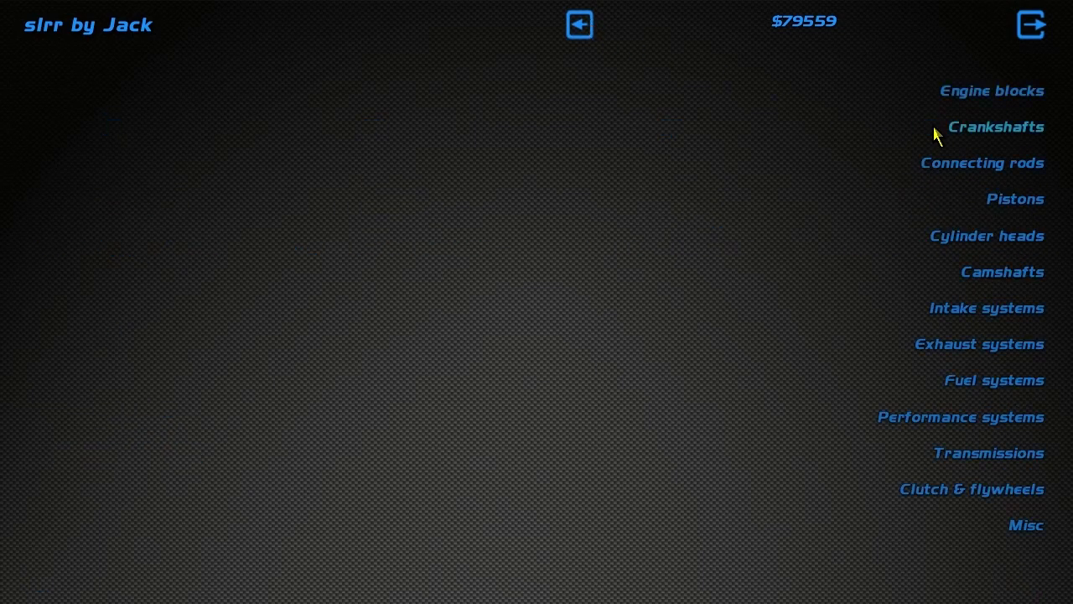
pyautogui.click(995, 127)
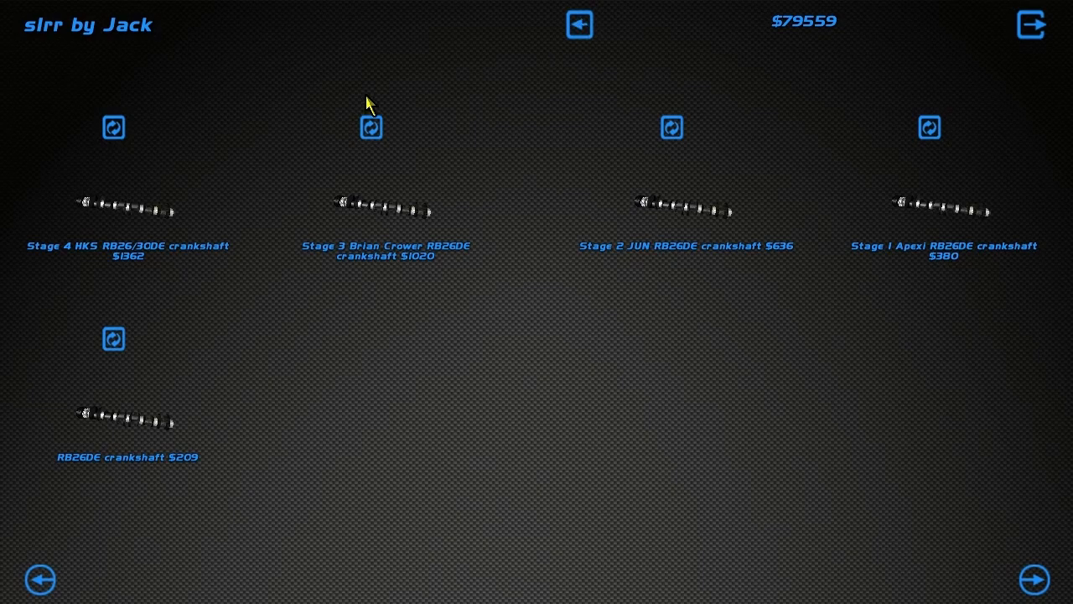
pyautogui.click(113, 128)
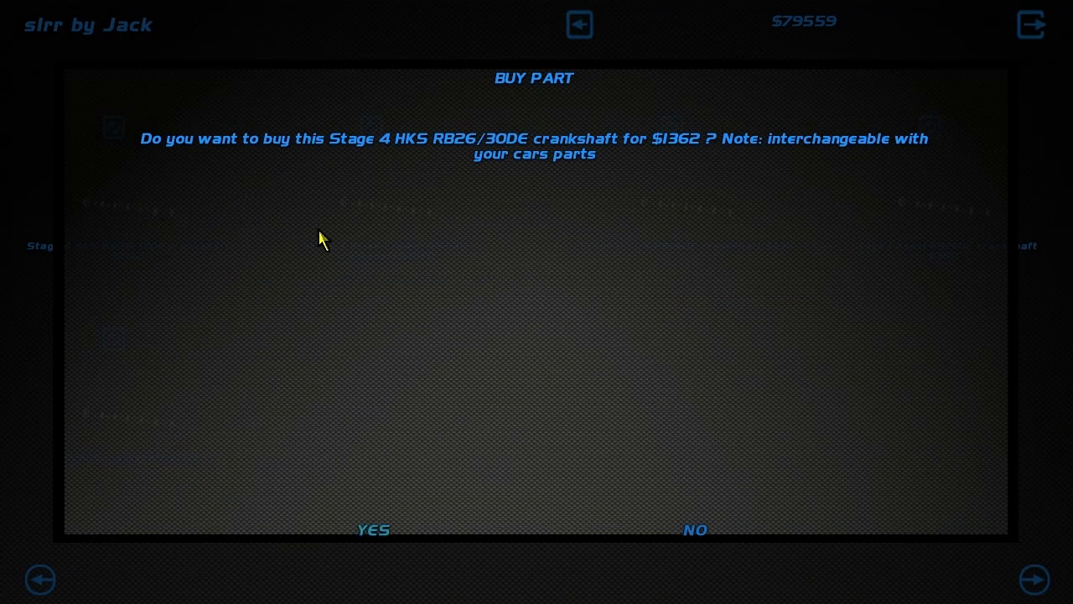
pyautogui.click(373, 529)
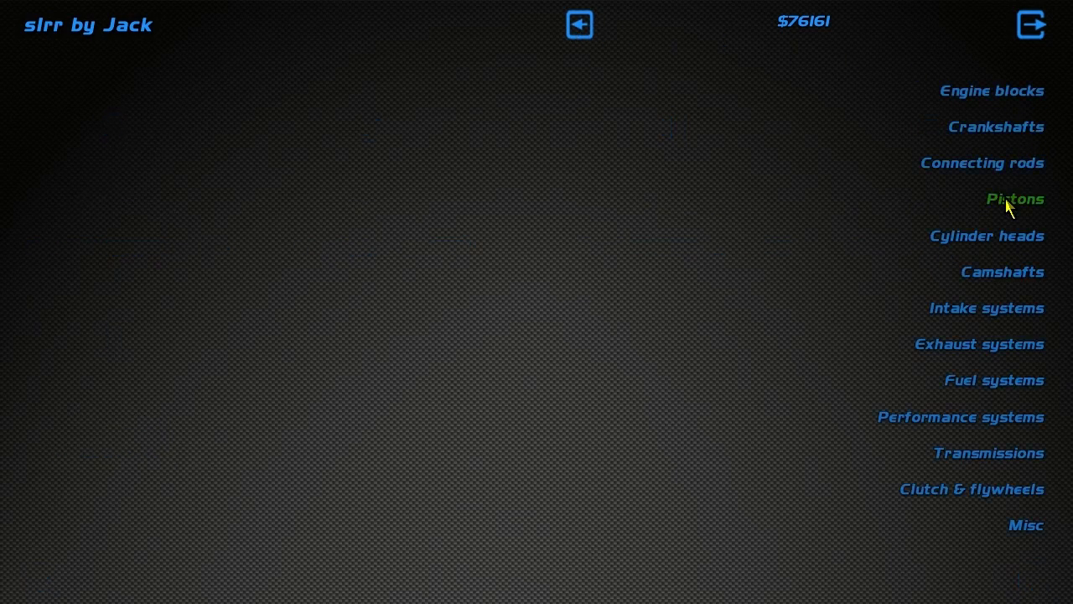
pyautogui.moveTo(982, 163)
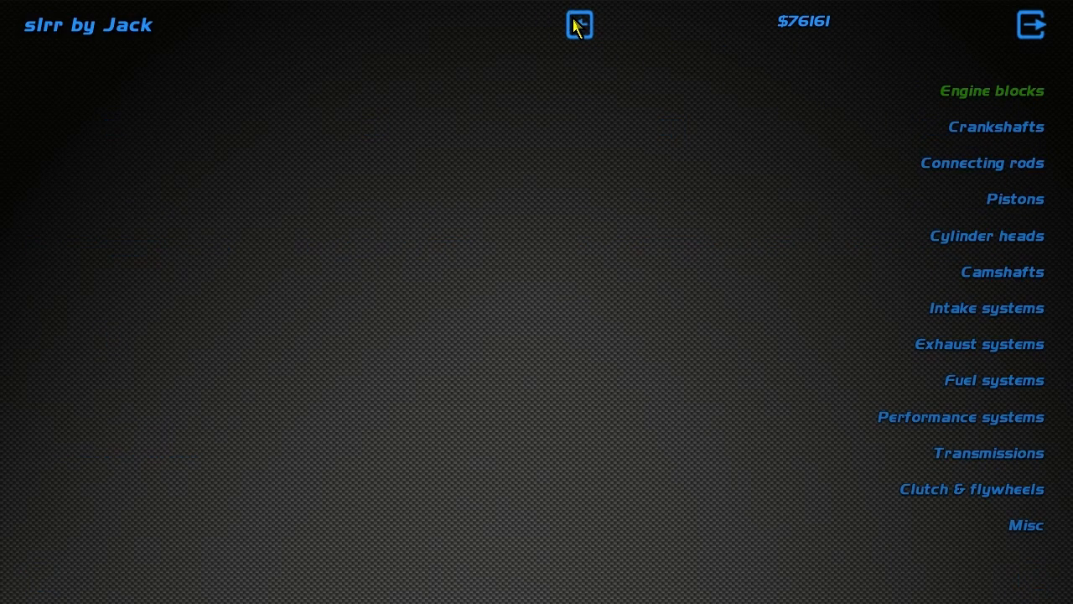
pyautogui.click(981, 162)
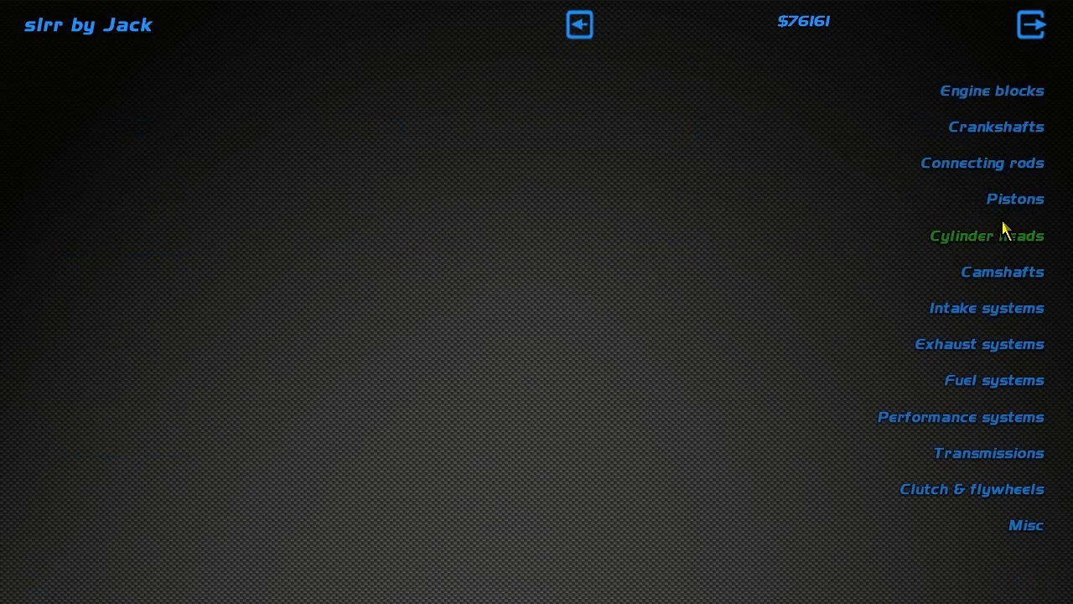
# Step: Buy the Stage 4 Titan RB26DE cylinder head, dropping funds to $64,093
pyautogui.click(987, 236)
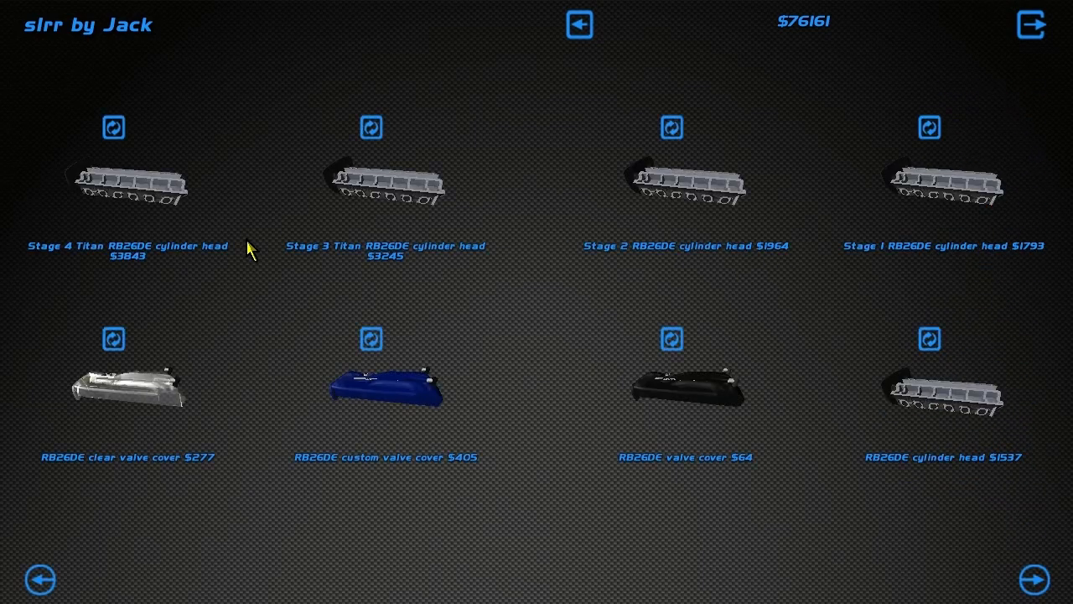
pyautogui.click(127, 185)
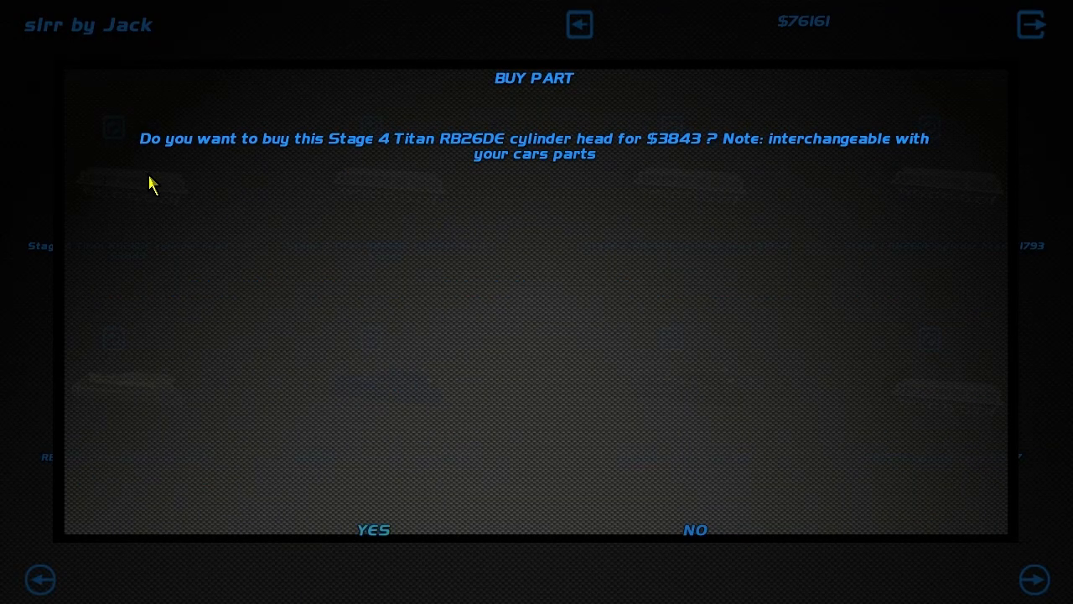
pyautogui.click(373, 529)
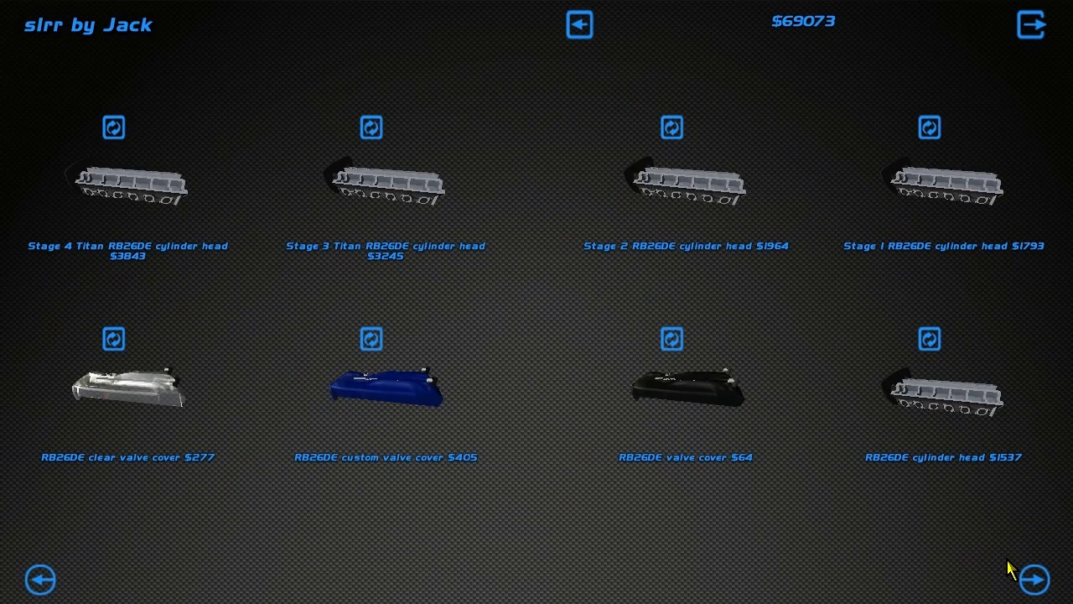
pyautogui.moveTo(440, 491)
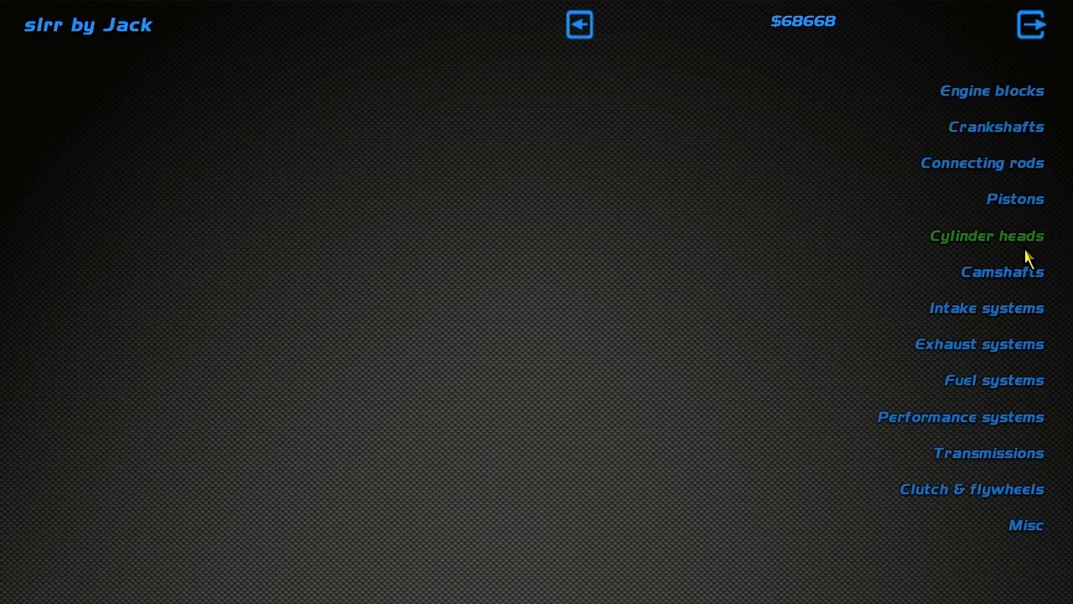
pyautogui.click(1003, 271)
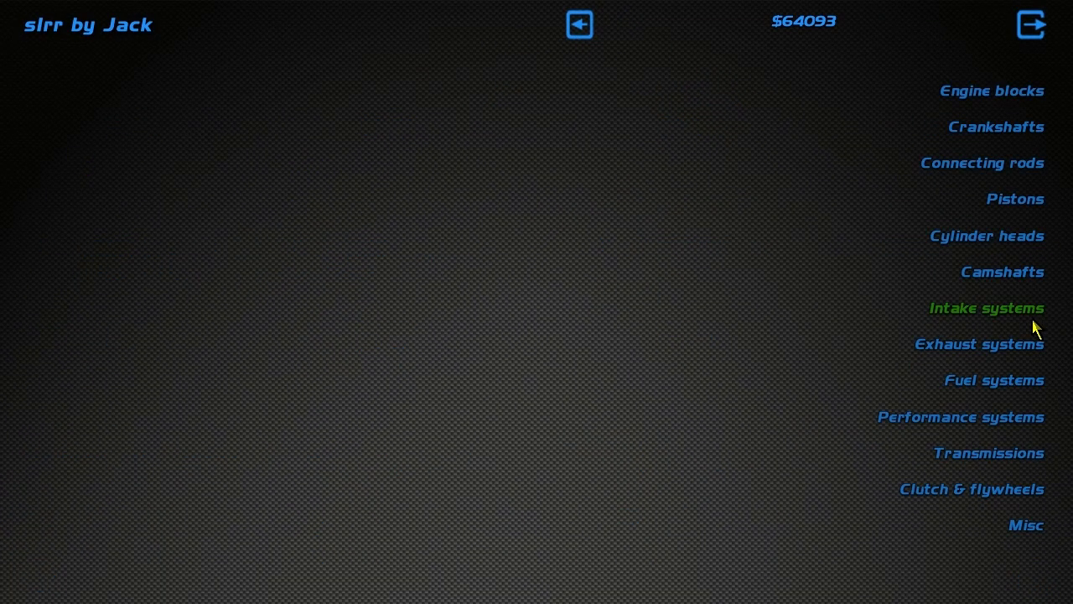
# Step: Buy the Stage 4 RB26DE intake manifold plus intake parts, leaving $61,135
pyautogui.click(986, 308)
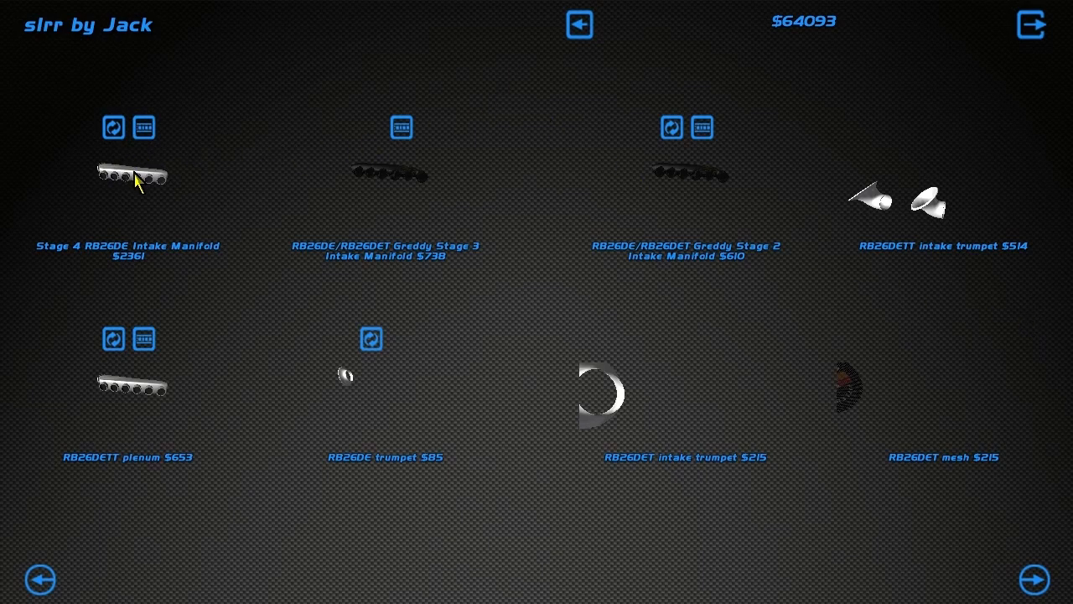
pyautogui.moveTo(156, 185)
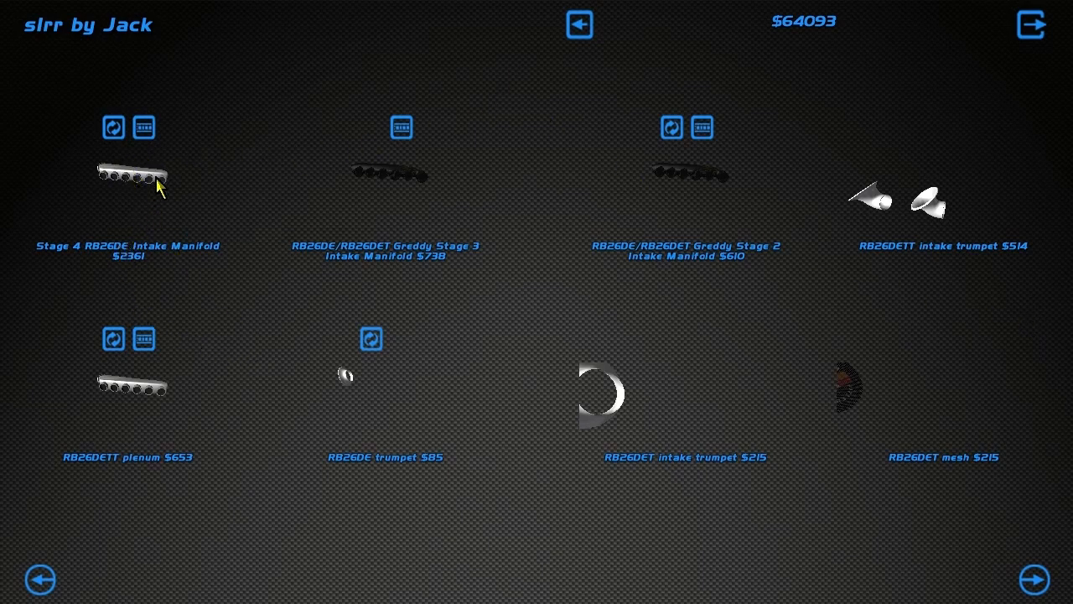
pyautogui.click(144, 128)
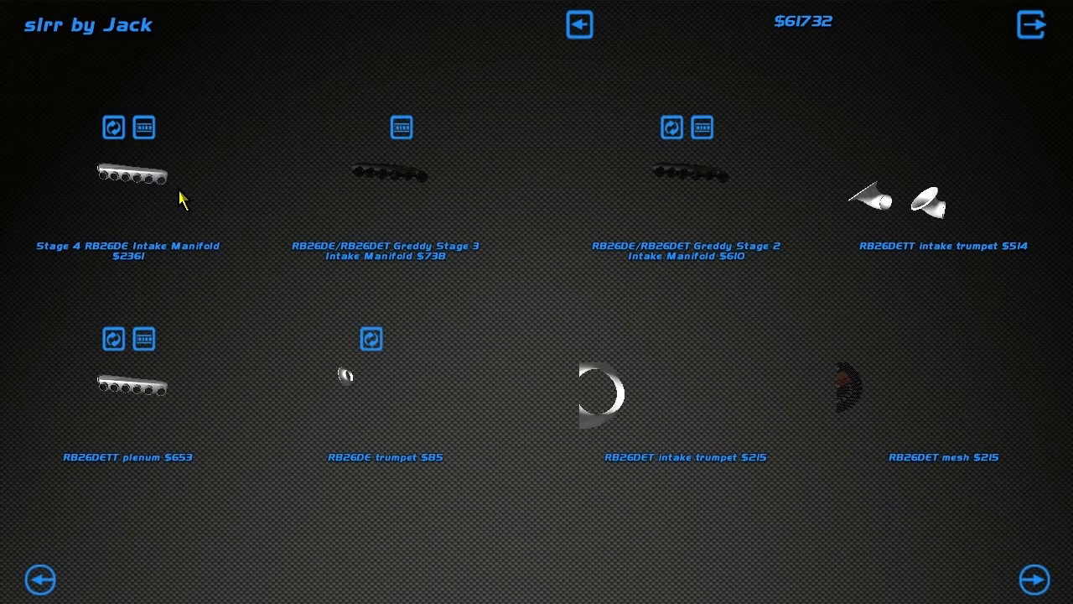
pyautogui.moveTo(1034, 248)
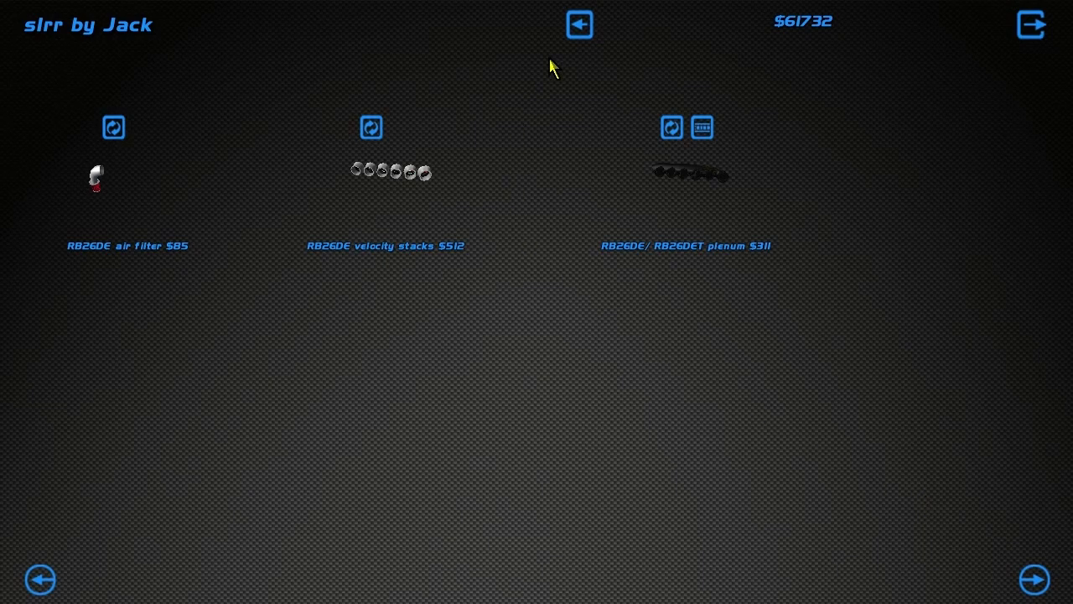
pyautogui.click(371, 128)
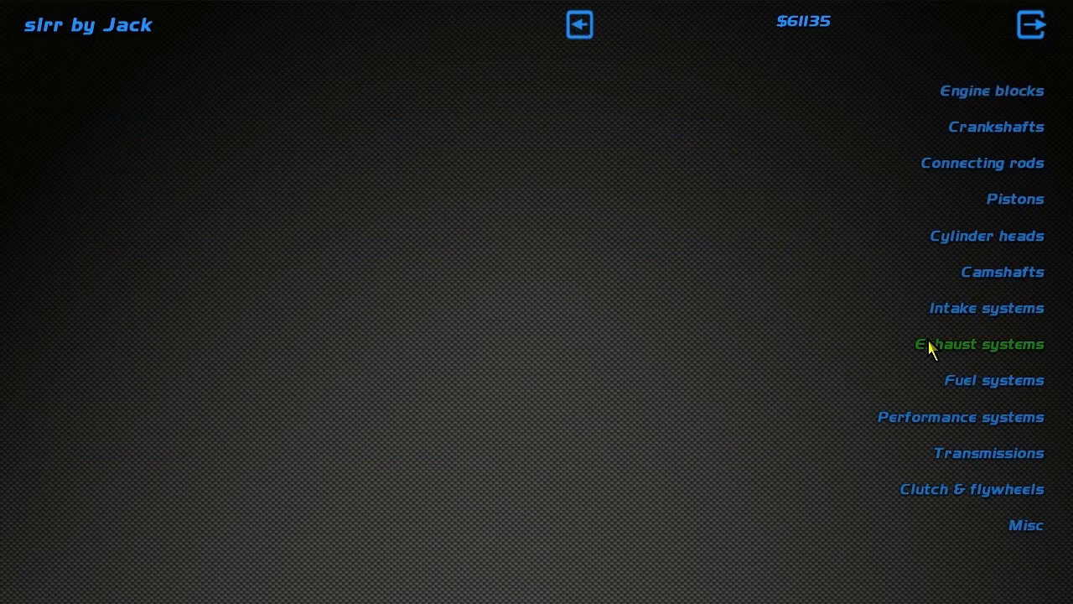
pyautogui.moveTo(987, 307)
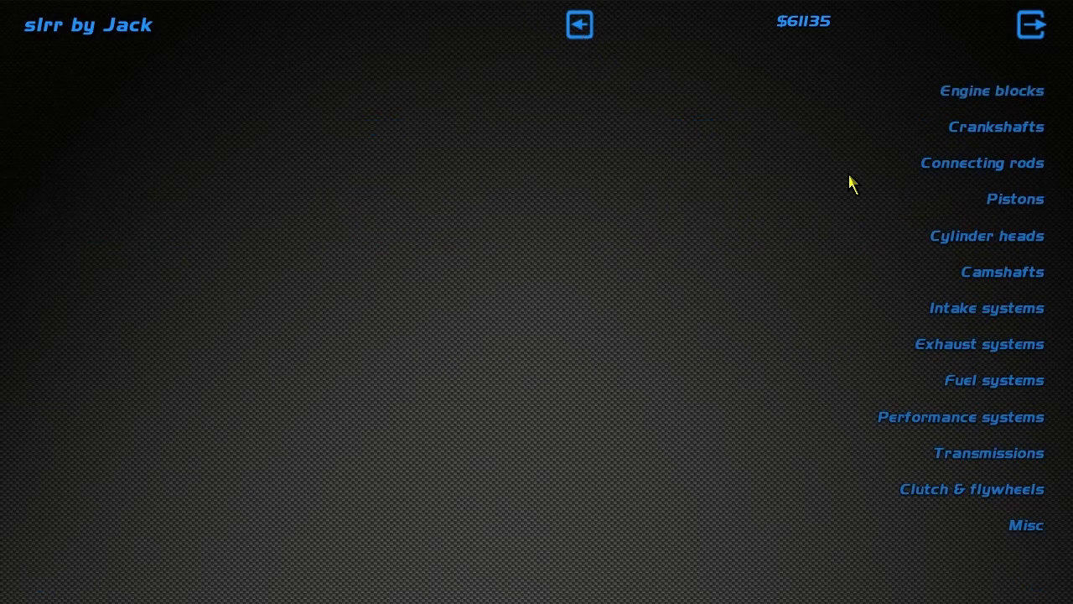
# Step: Buy RB26DE fuel system parts, reducing funds to $60,478
pyautogui.click(995, 380)
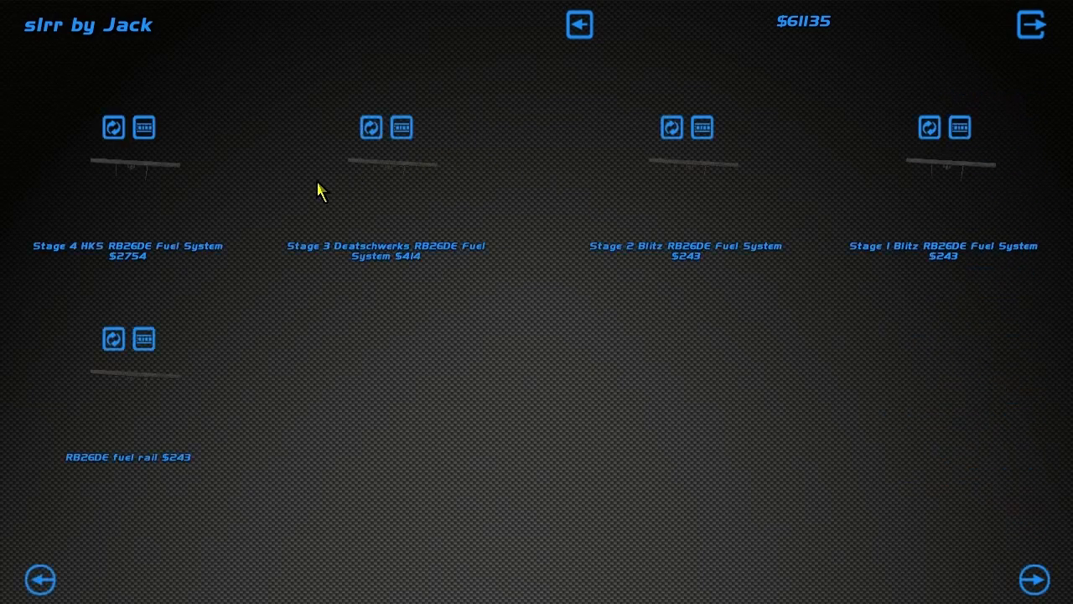
pyautogui.moveTo(155, 168)
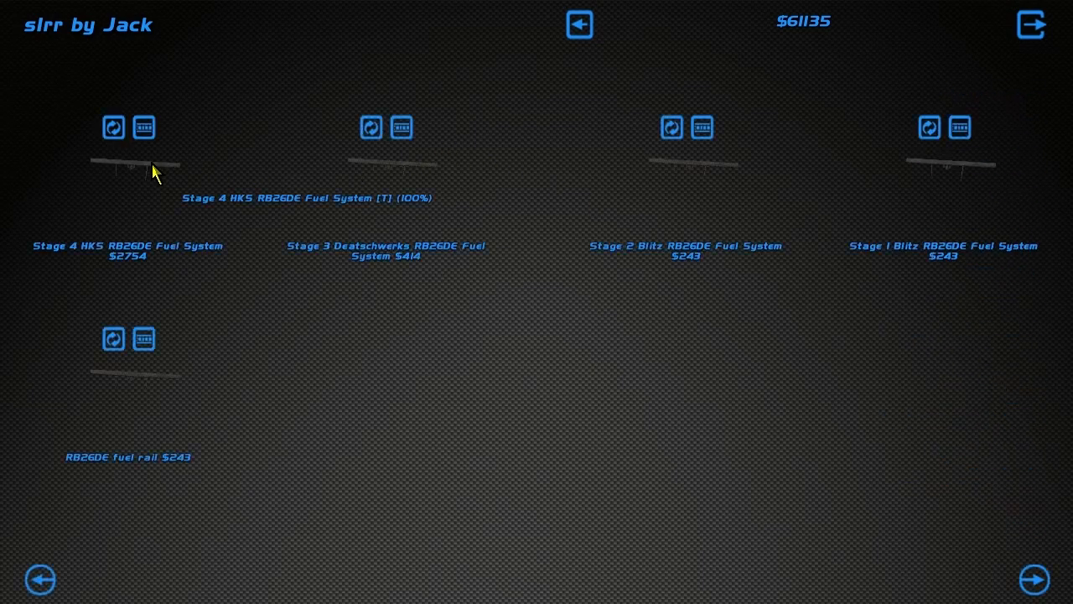
pyautogui.moveTo(684, 208)
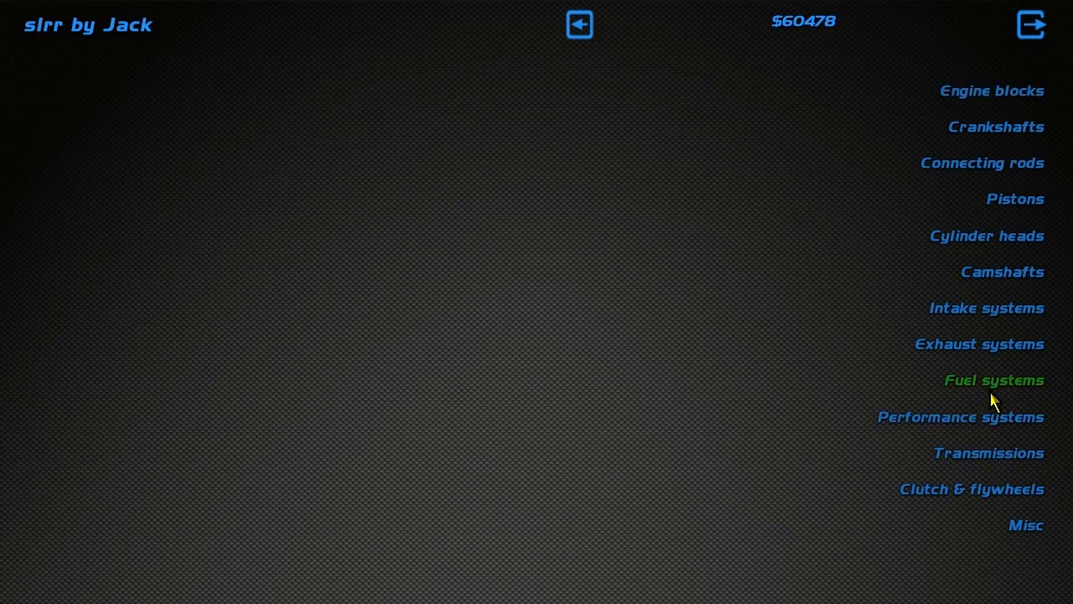
pyautogui.click(994, 380)
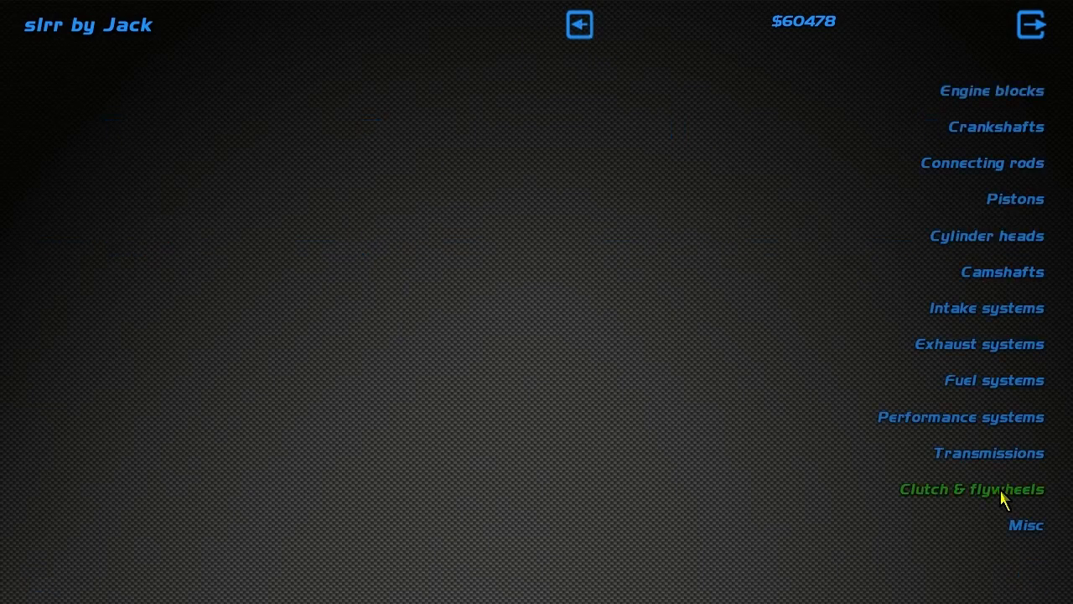
pyautogui.moveTo(1022, 555)
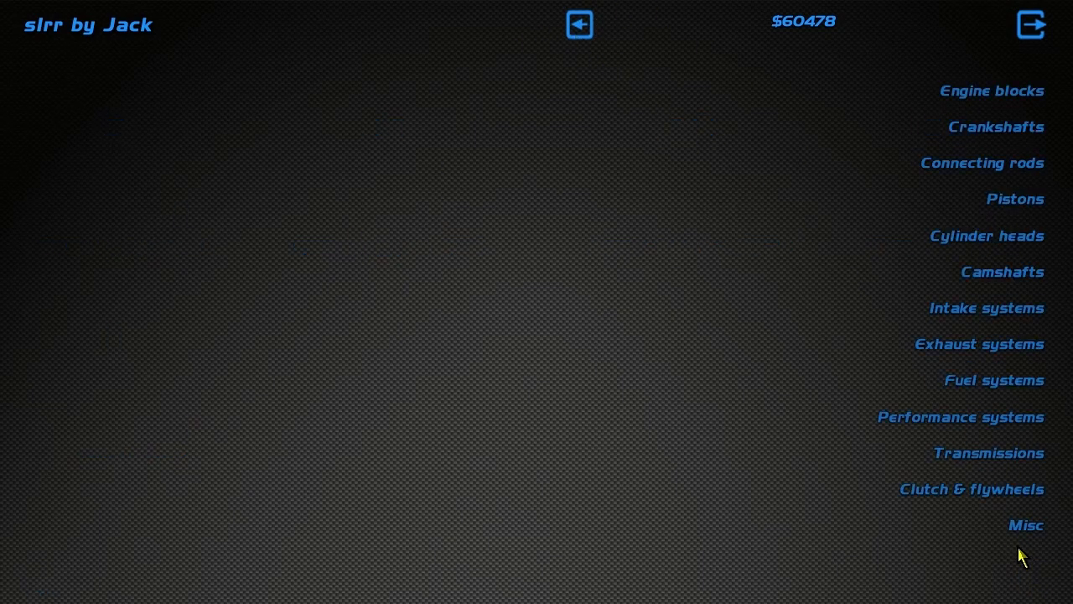
pyautogui.click(1002, 272)
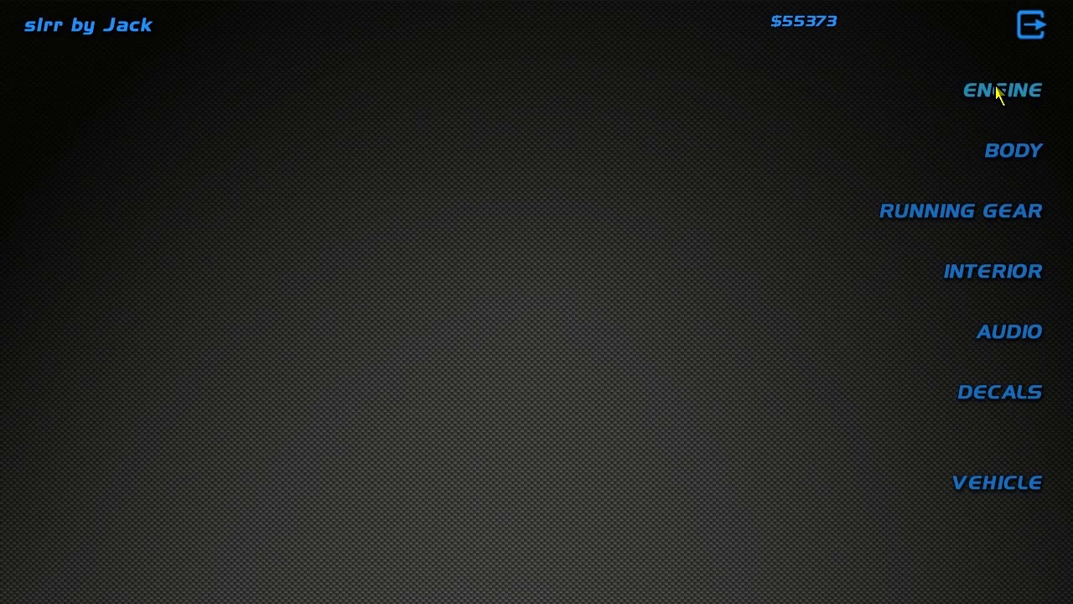
# Step: Browse the engine Camshafts category to see the RB26DE camshaft parts
pyautogui.click(1002, 89)
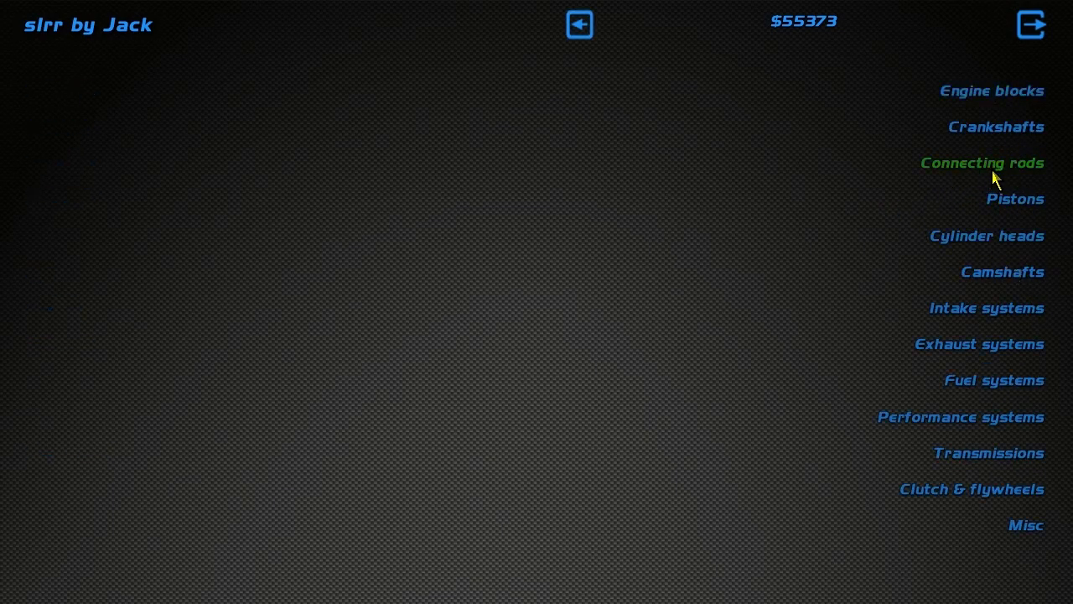
pyautogui.moveTo(1003, 272)
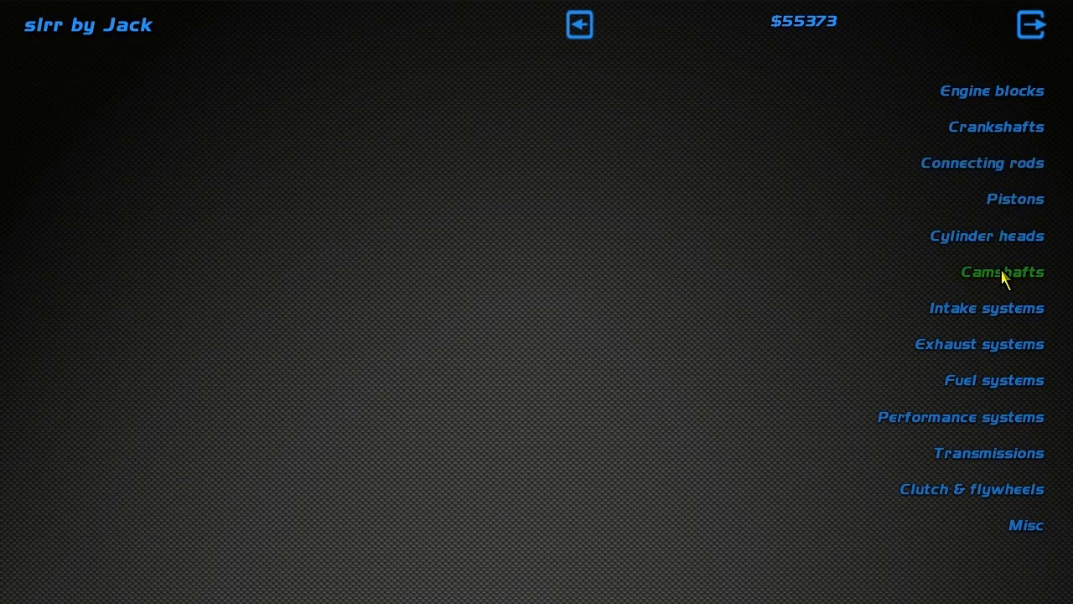
pyautogui.click(1002, 272)
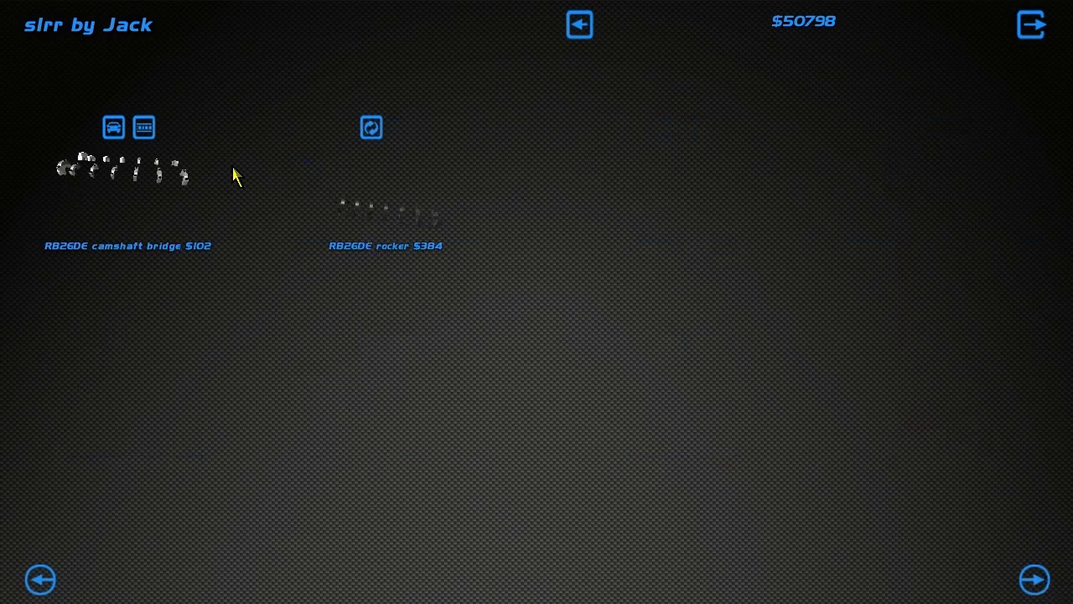
# Step: Purchase the RB26DE rocker part
pyautogui.click(386, 208)
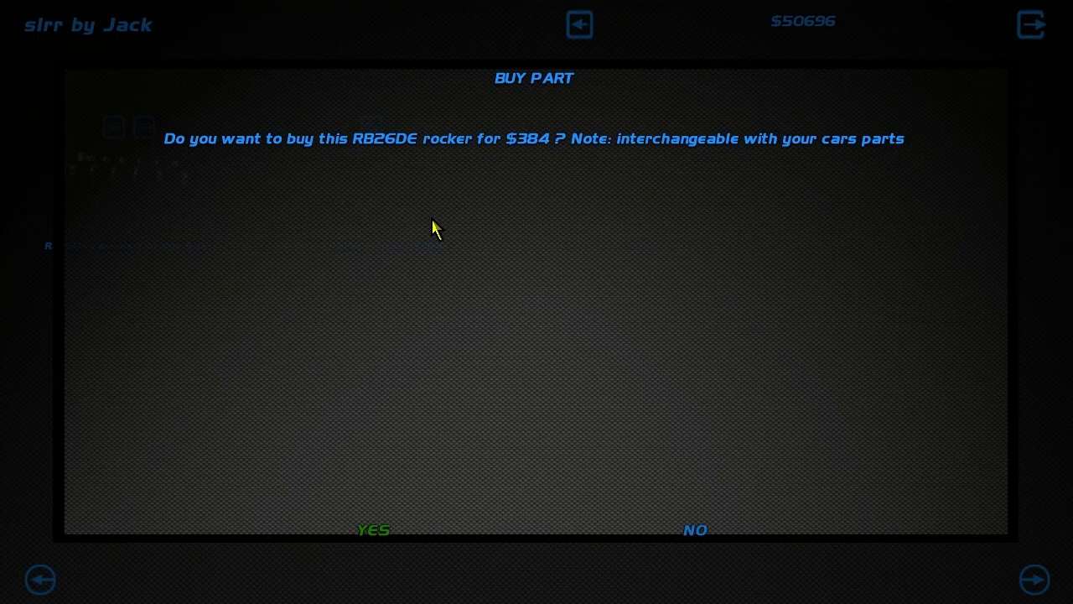
pyautogui.click(372, 529)
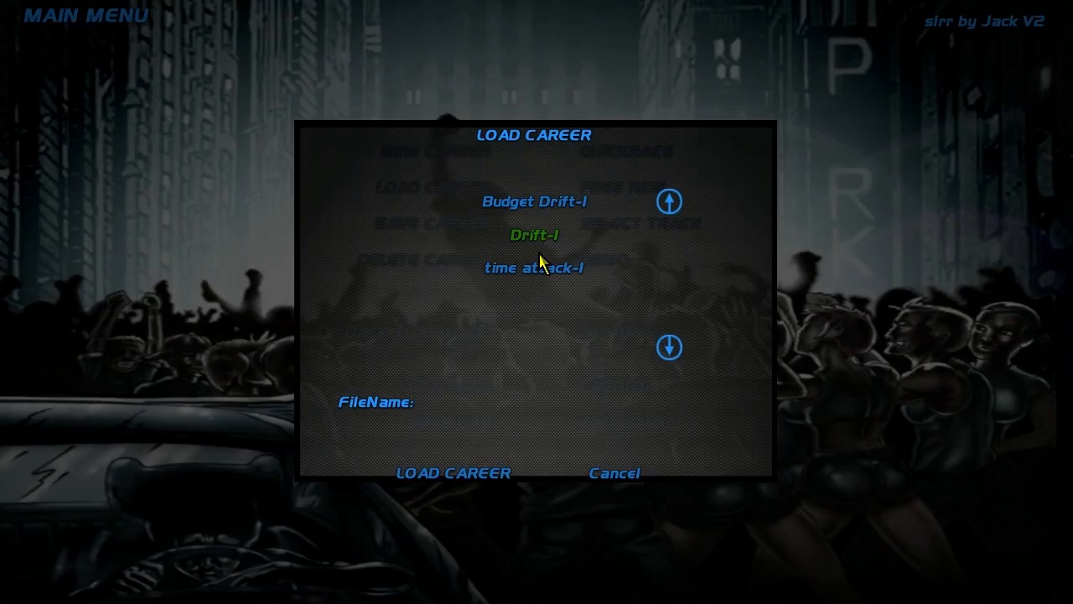
# Step: Load the time attack-1 career into the garage
pyautogui.click(451, 472)
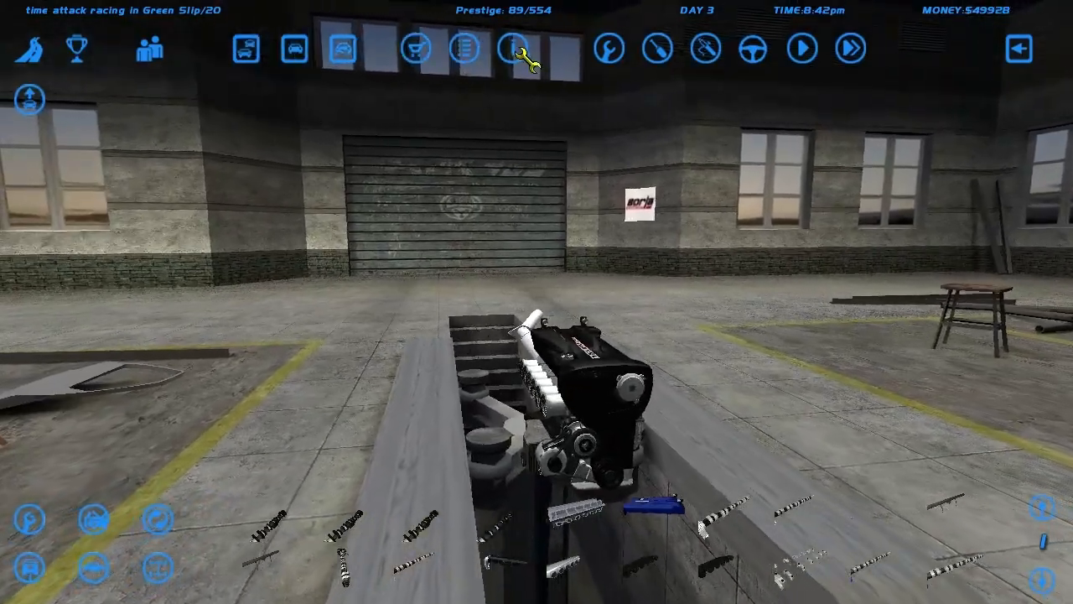
# Step: Try a test drive and dismiss the missing fuel system warning
pyautogui.click(801, 48)
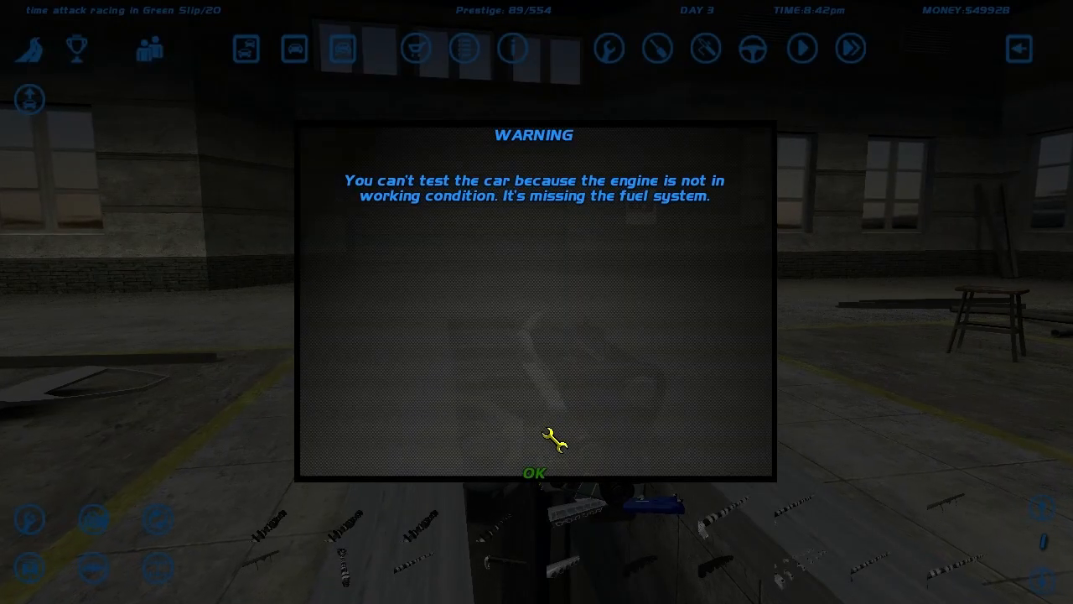
pyautogui.click(533, 472)
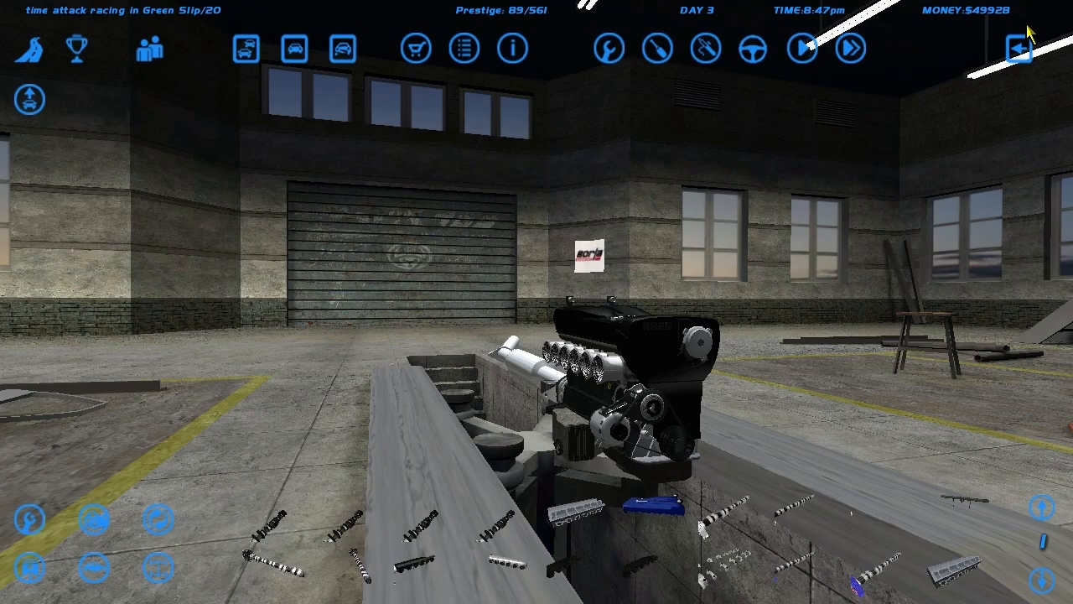
# Step: Open the car information screen and view the RB26DE engine's performance details
pyautogui.click(513, 48)
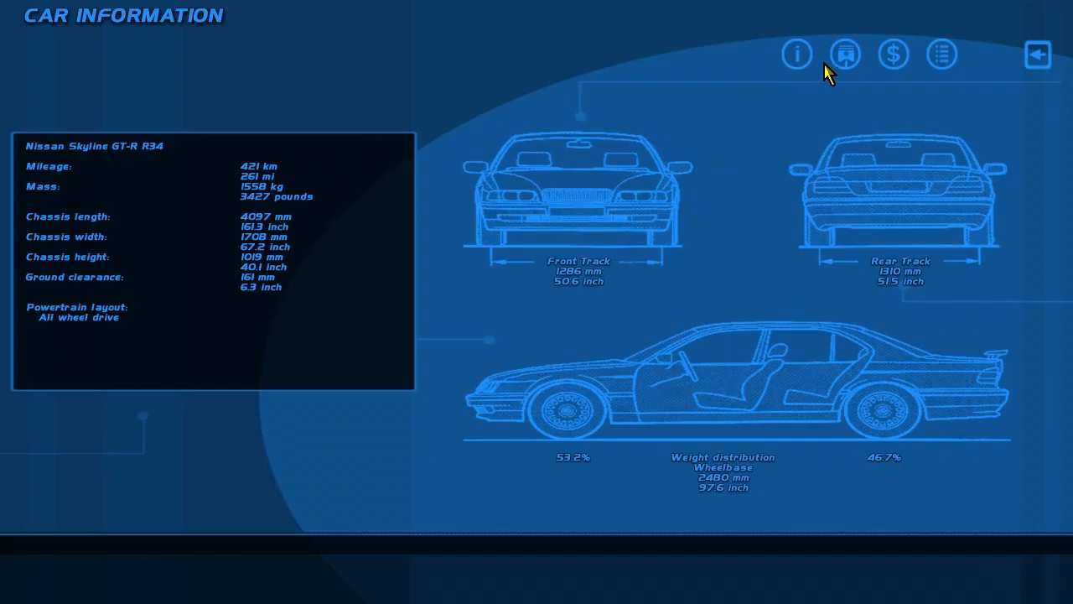
pyautogui.click(845, 53)
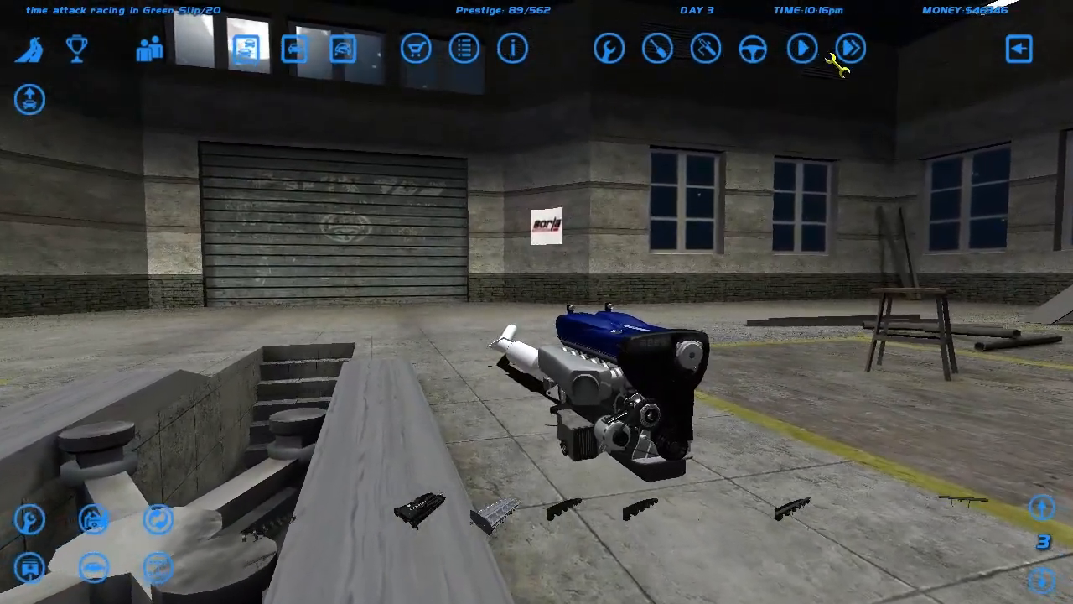
# Step: Check the engine for missing plenum and fuel-system parts, then fit the Stage 3 Deatschwerks fuel system
pyautogui.click(801, 49)
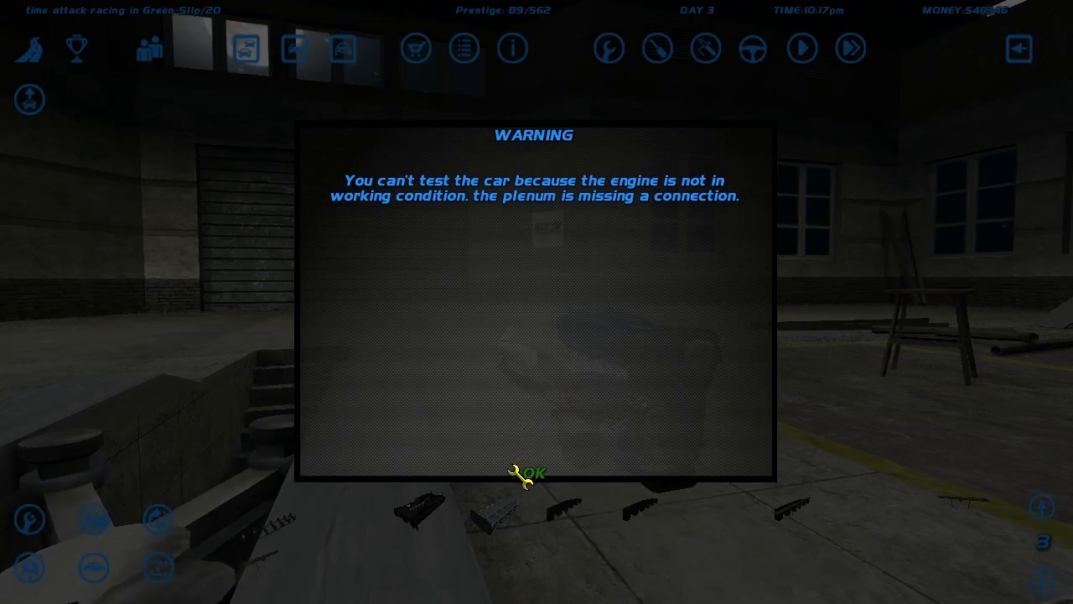
pyautogui.click(528, 472)
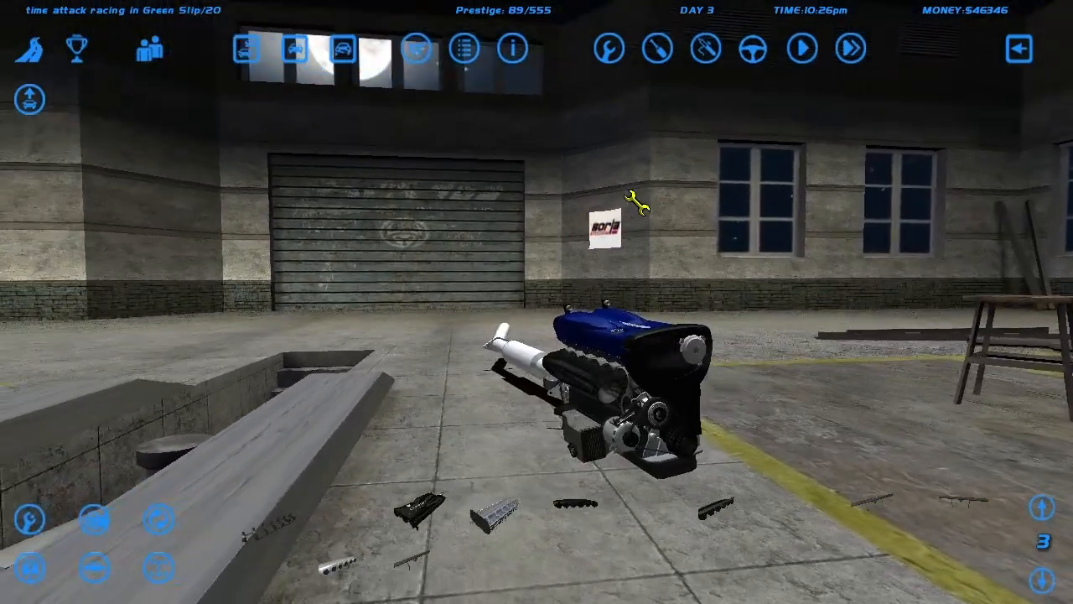
pyautogui.click(802, 48)
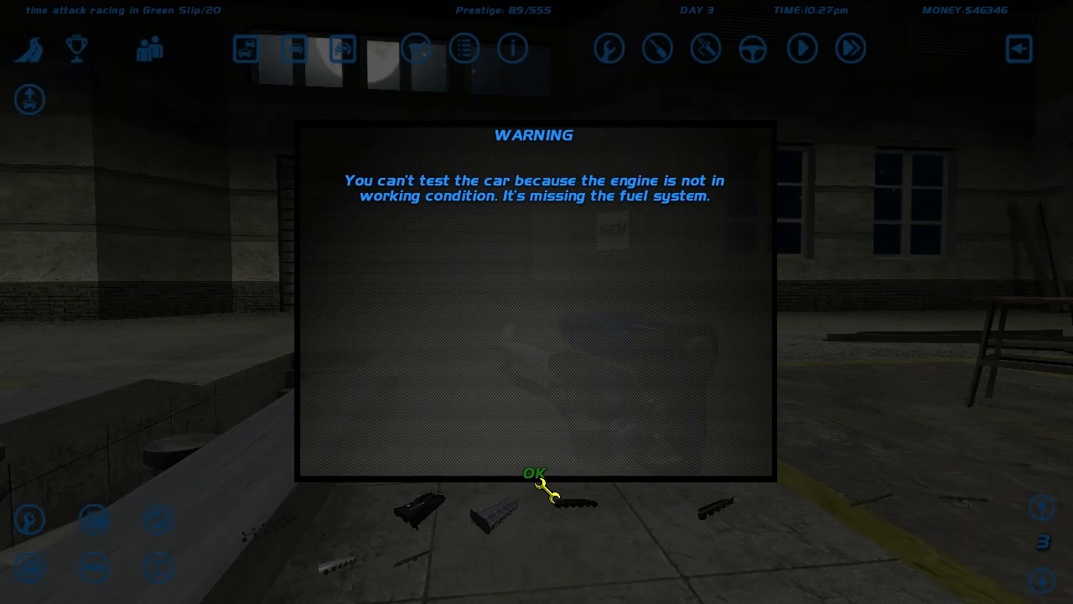
pyautogui.click(533, 474)
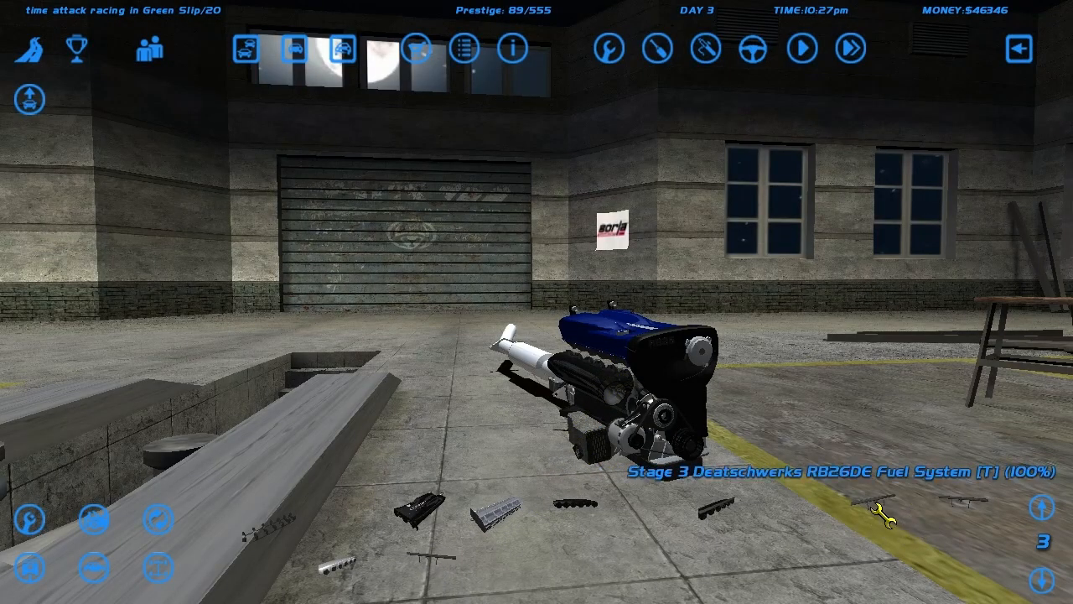
pyautogui.click(752, 49)
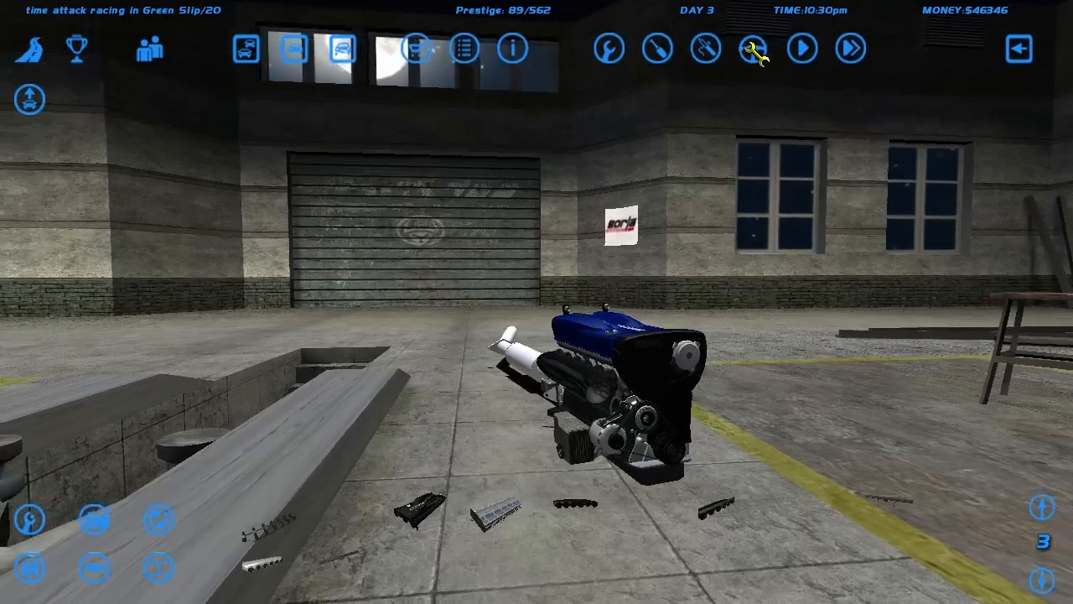
pyautogui.click(800, 48)
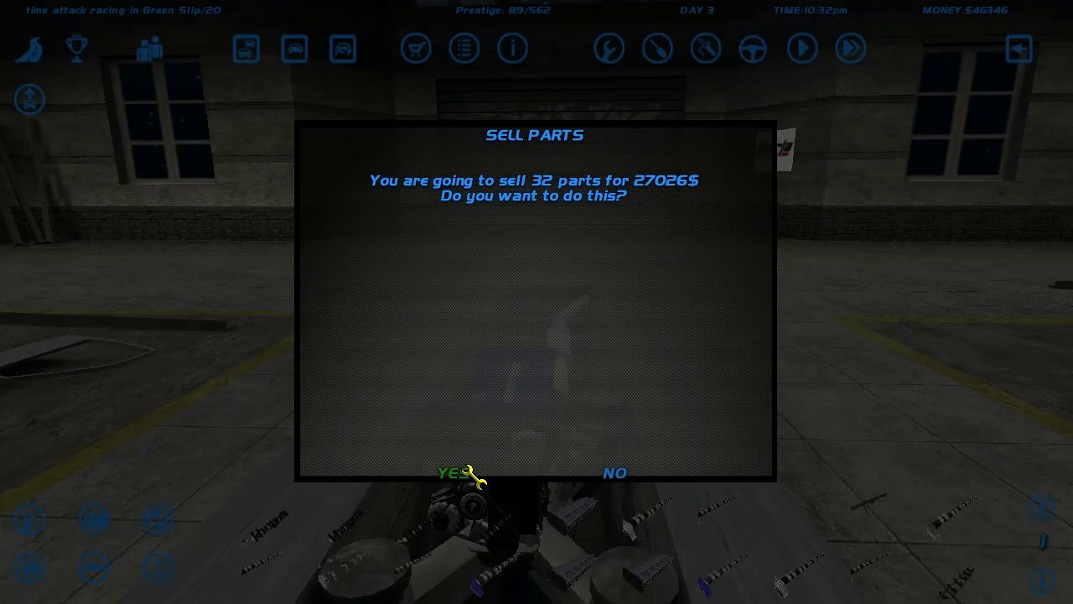
pyautogui.moveTo(616, 475)
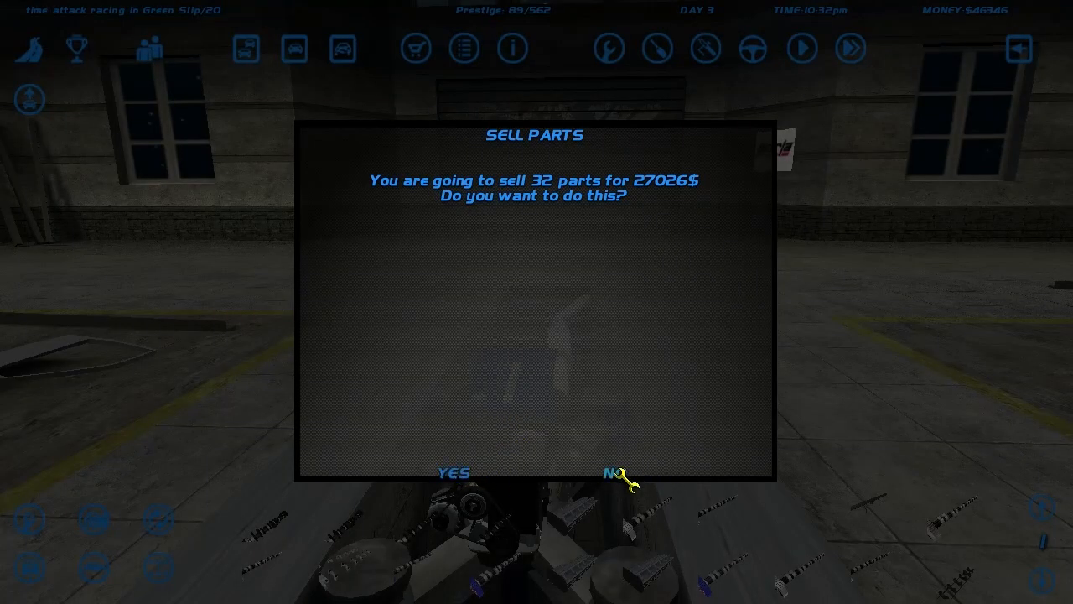
# Step: Decline selling the 32 spare parts
pyautogui.click(620, 472)
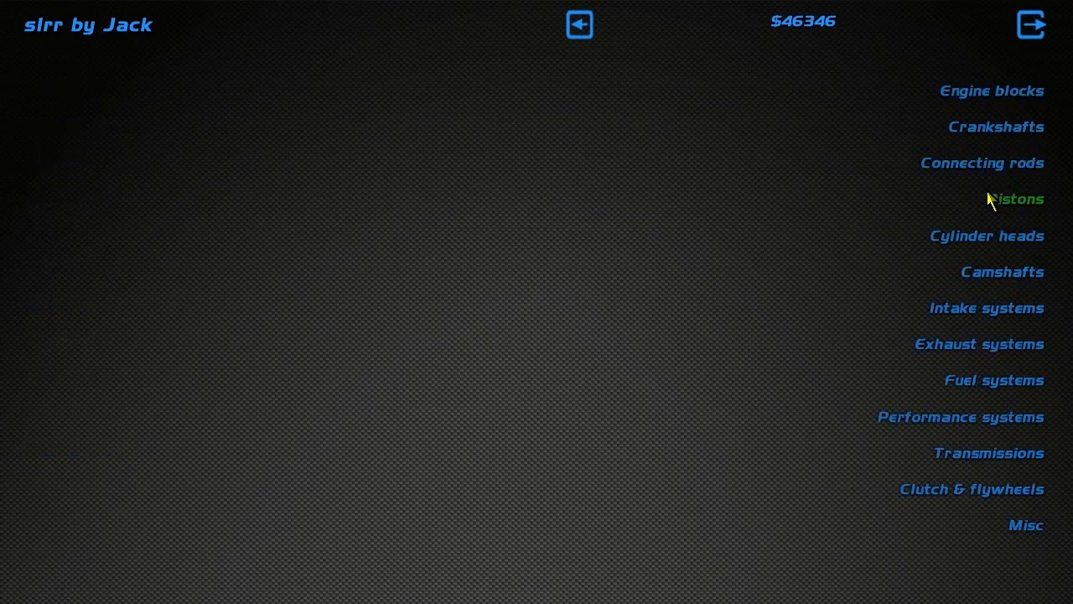
# Step: Buy the Stage 3 Brian Crower RB26DE connecting rods, then browse crankshafts
pyautogui.click(982, 162)
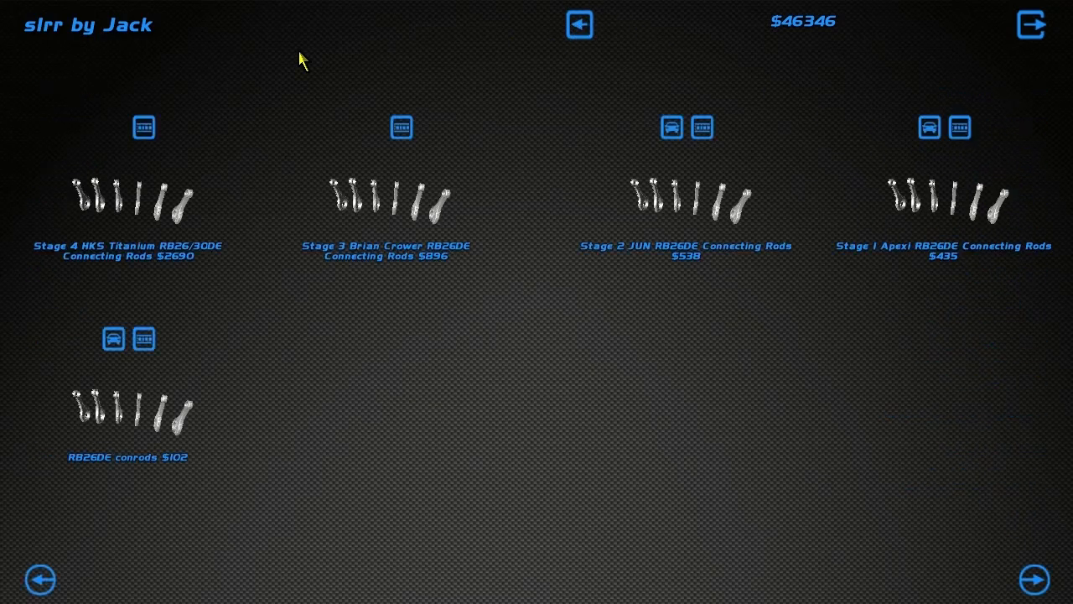
pyautogui.click(401, 127)
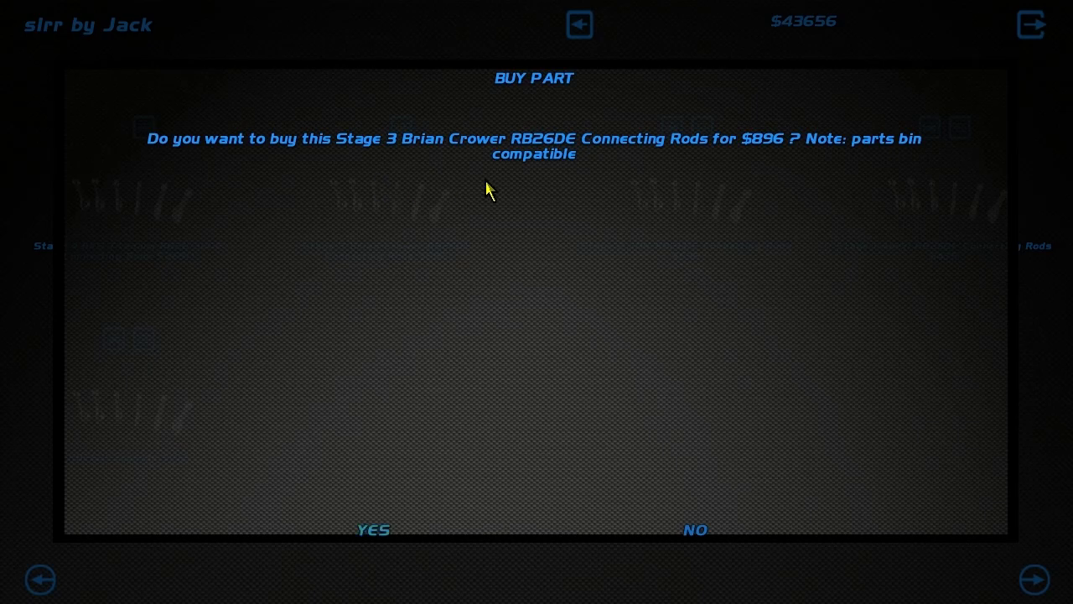
pyautogui.click(372, 529)
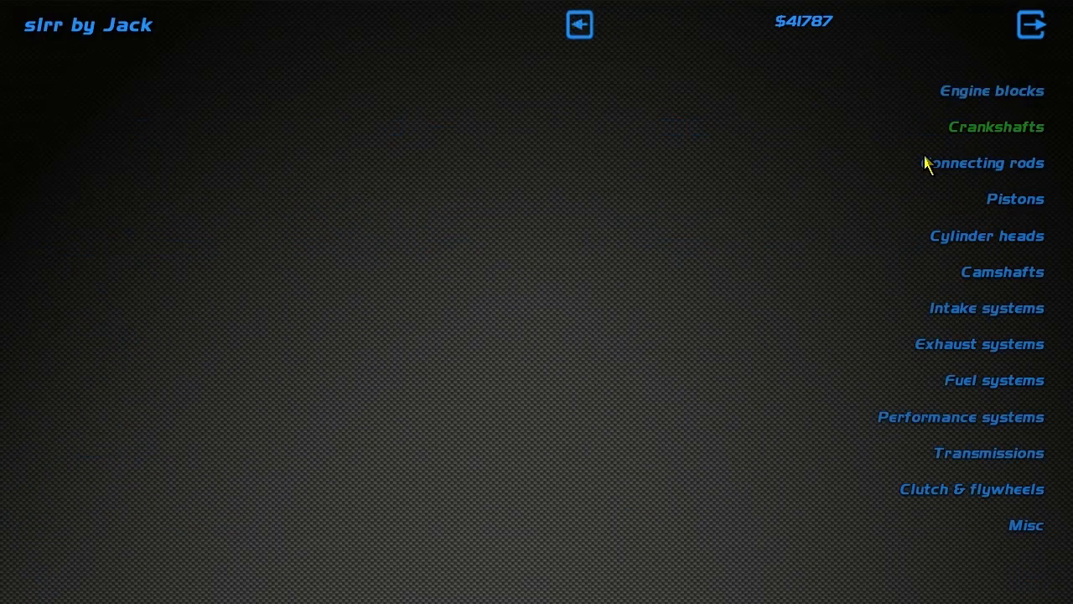
pyautogui.click(1016, 199)
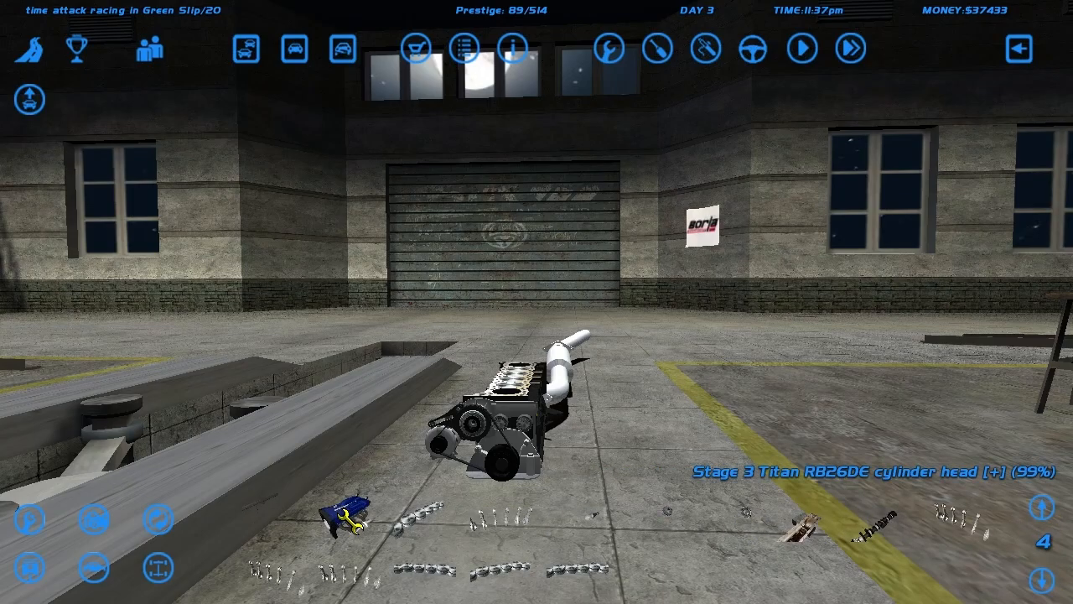
# Step: Test the engine repeatedly, finding the flywheel and then the oil pan still missing
pyautogui.click(800, 49)
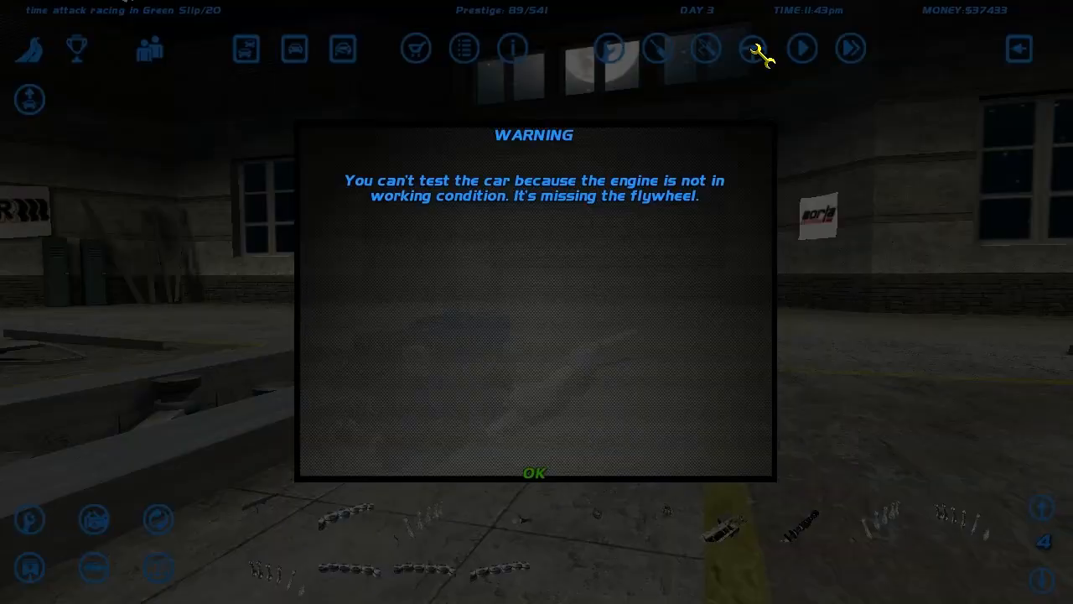
pyautogui.click(534, 473)
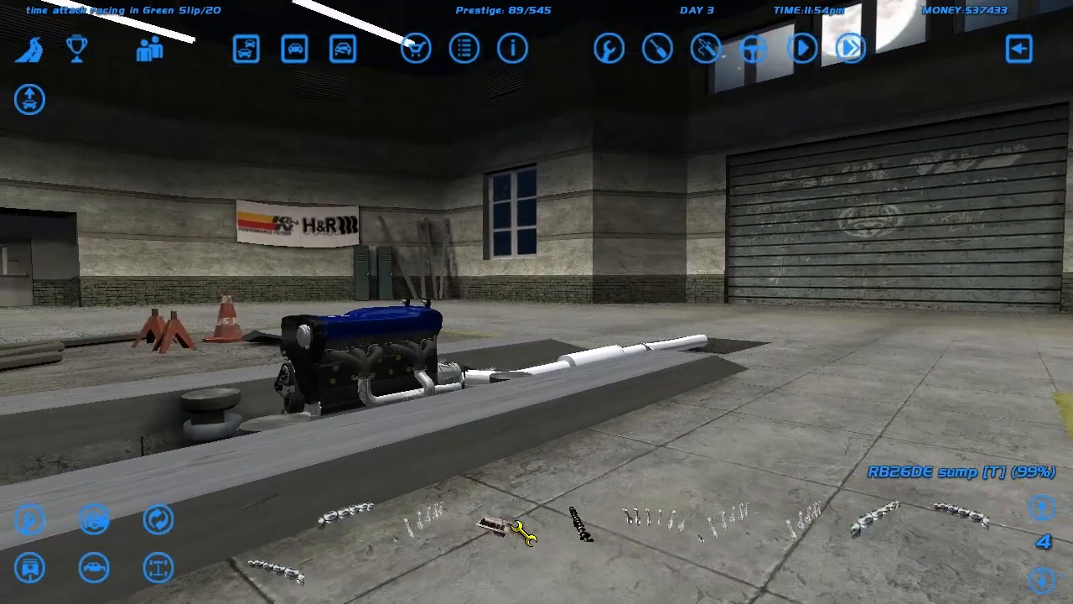
pyautogui.click(801, 48)
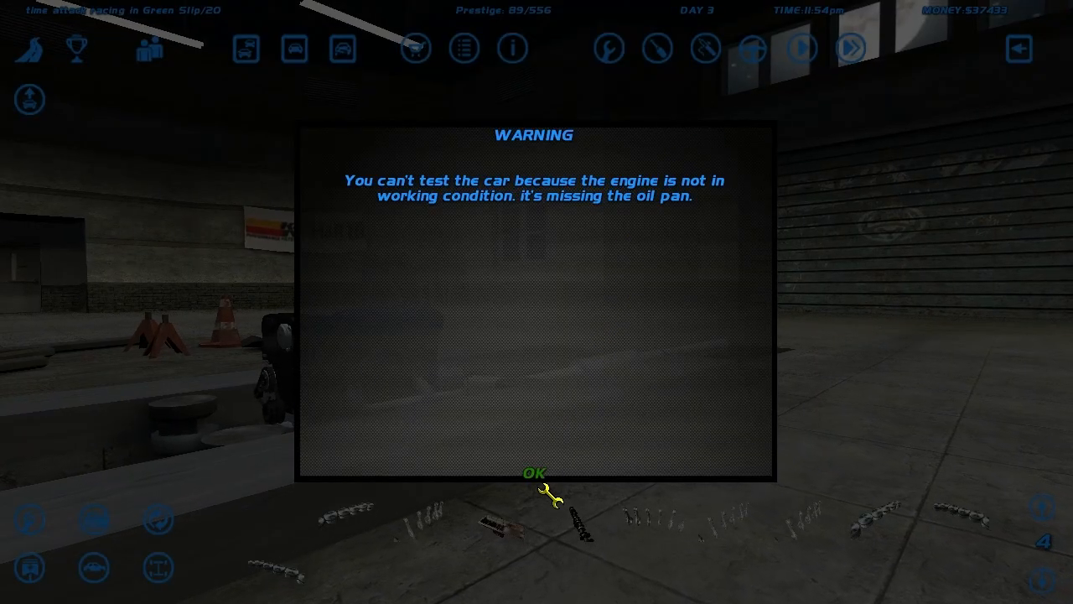
pyautogui.click(534, 473)
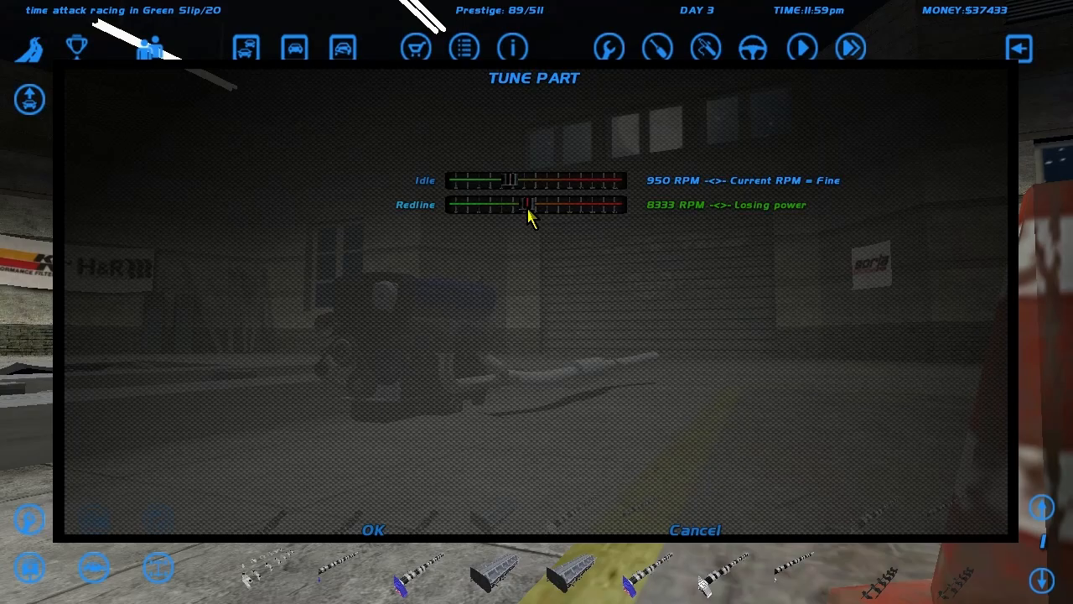
# Step: Lower the redline below 8,333 RPM, keeping idle at 950 RPM
pyautogui.moveTo(529, 204); pyautogui.dragTo(514, 204)
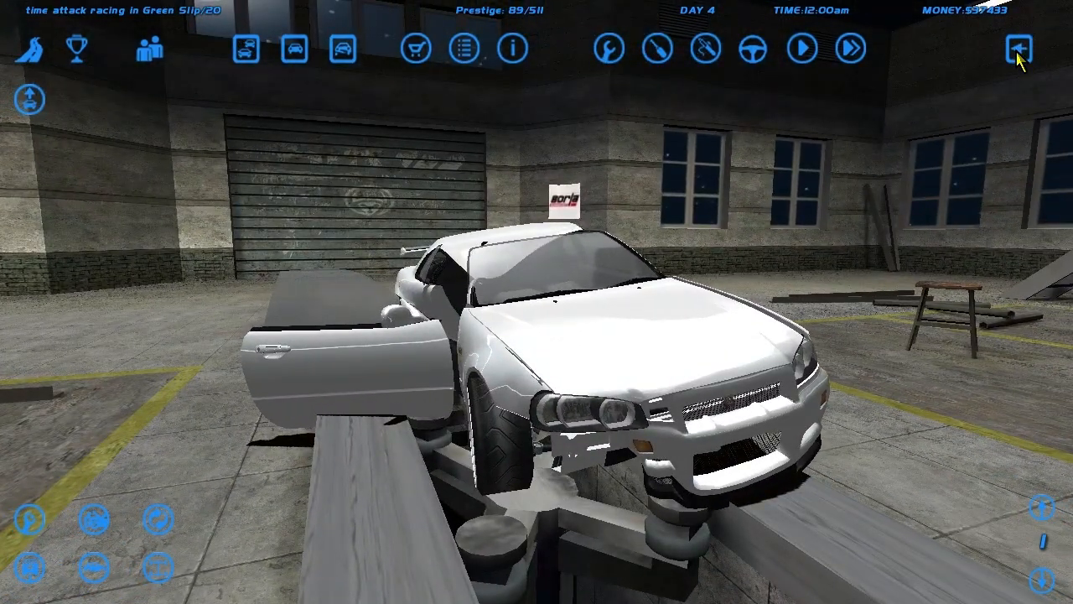
# Step: Exit the garage to the main menu and load the autosaved career
pyautogui.click(1017, 49)
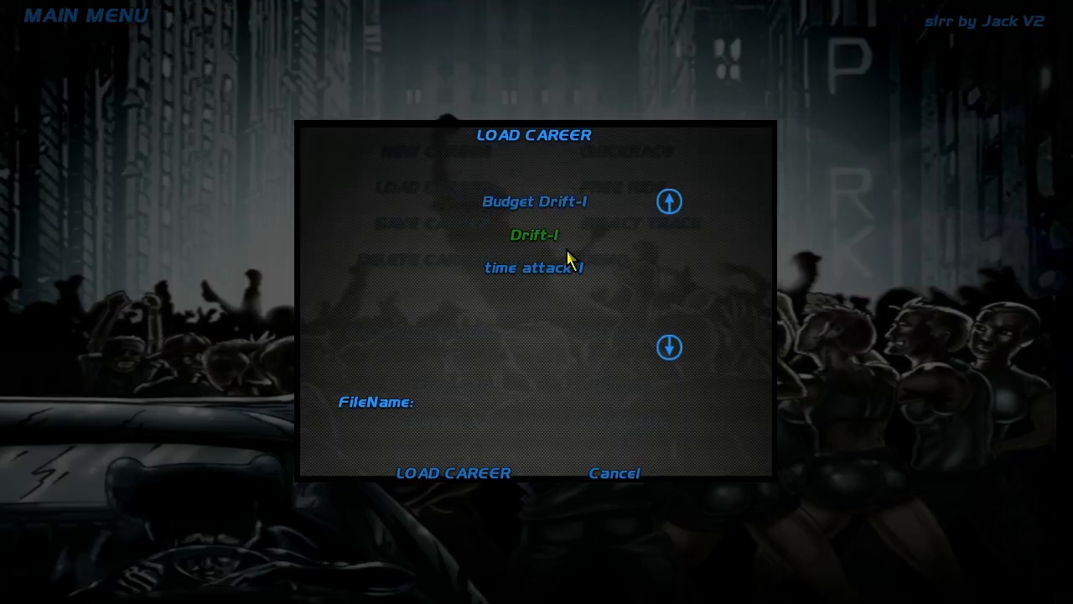
pyautogui.click(452, 472)
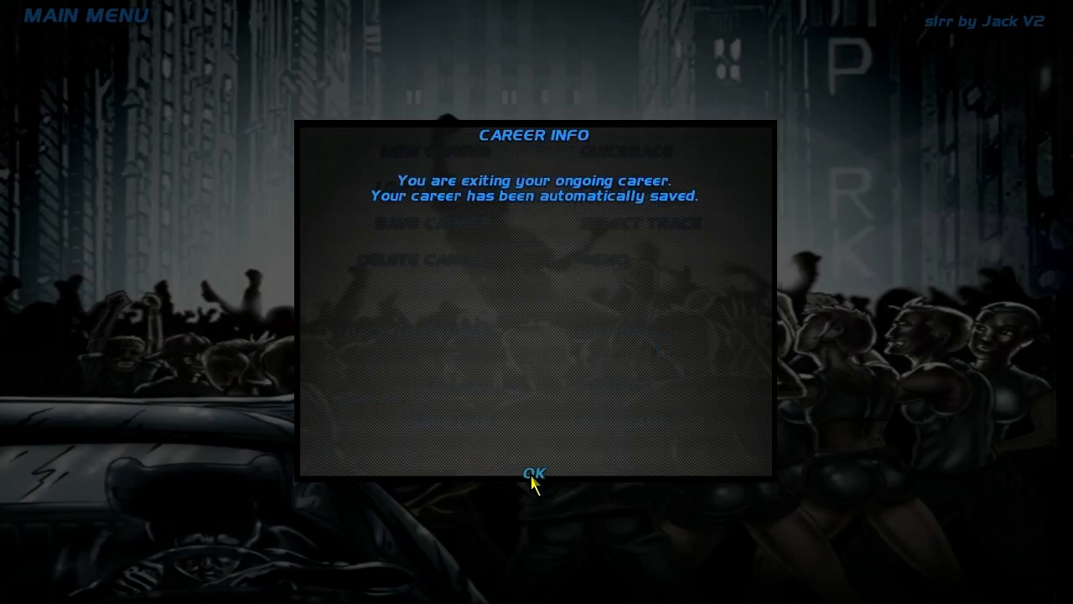
pyautogui.click(534, 472)
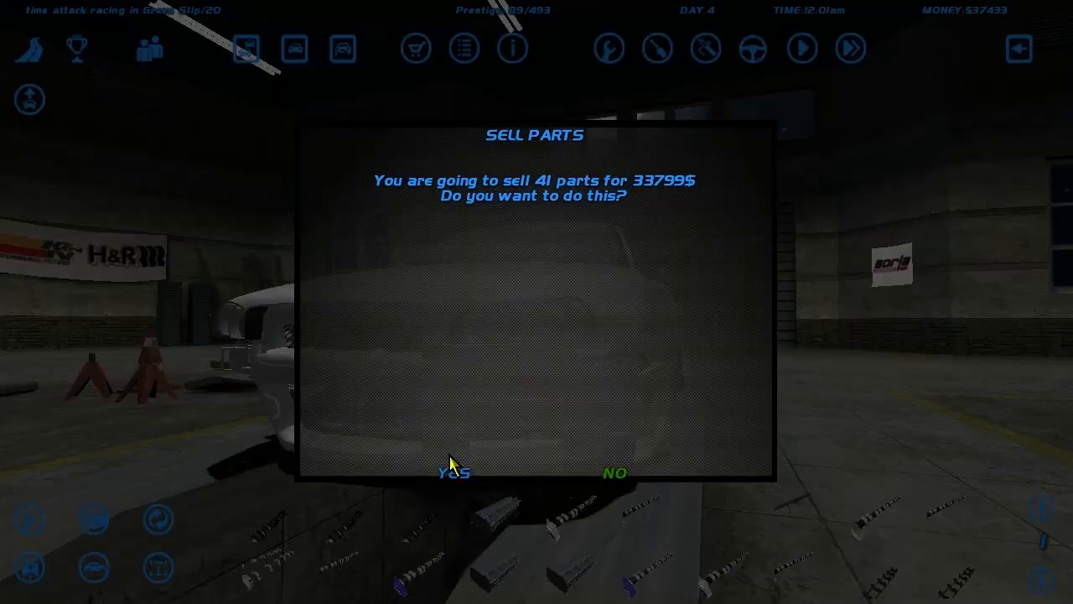
# Step: Answer the prompt about selling 41 parts for $33,799, then head out to Valo City
pyautogui.click(451, 472)
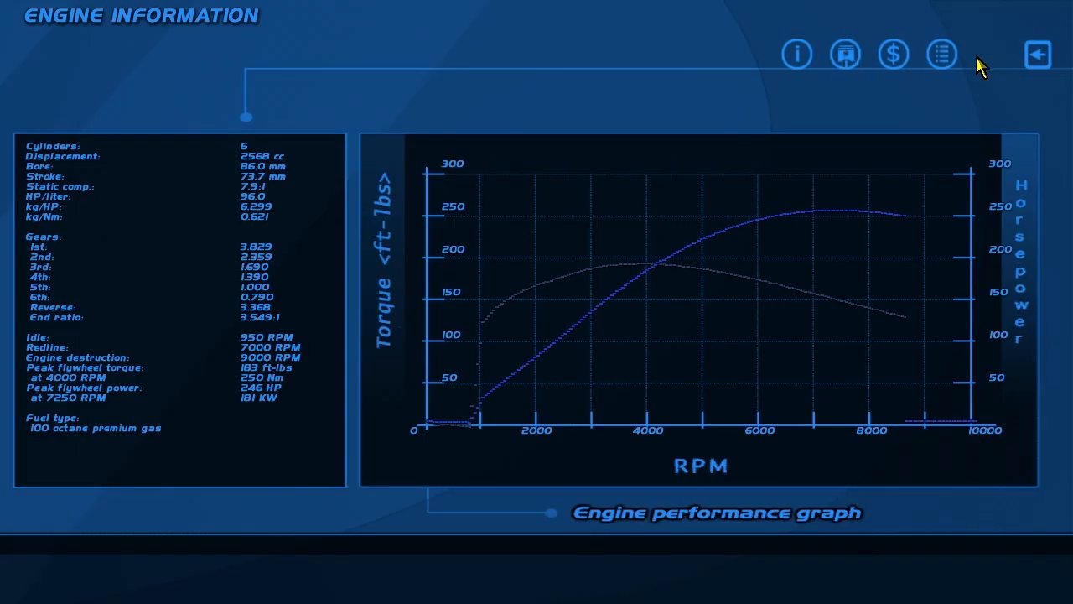
pyautogui.click(1038, 53)
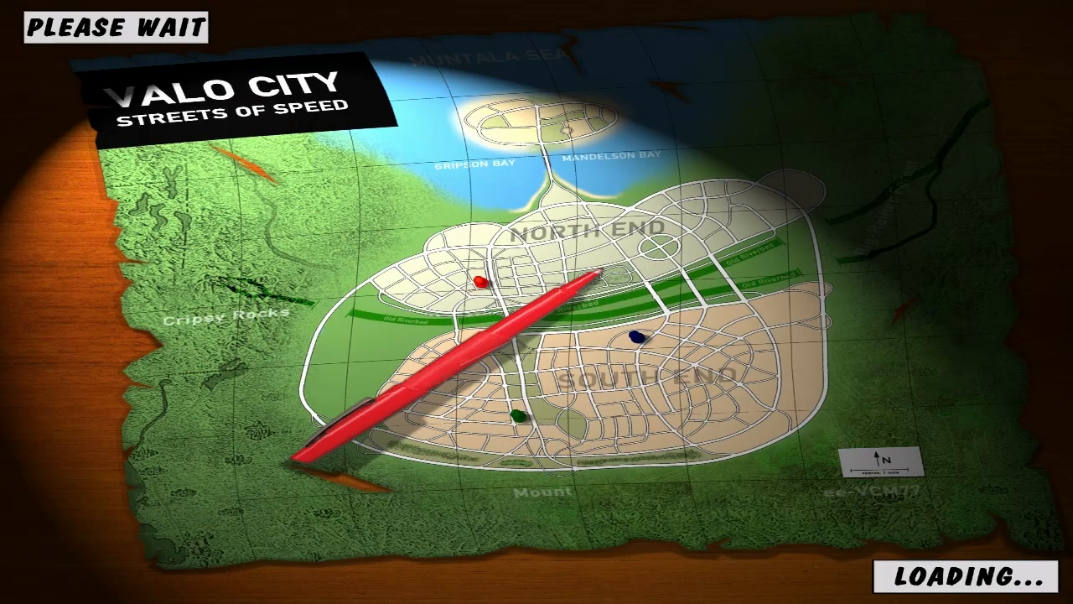